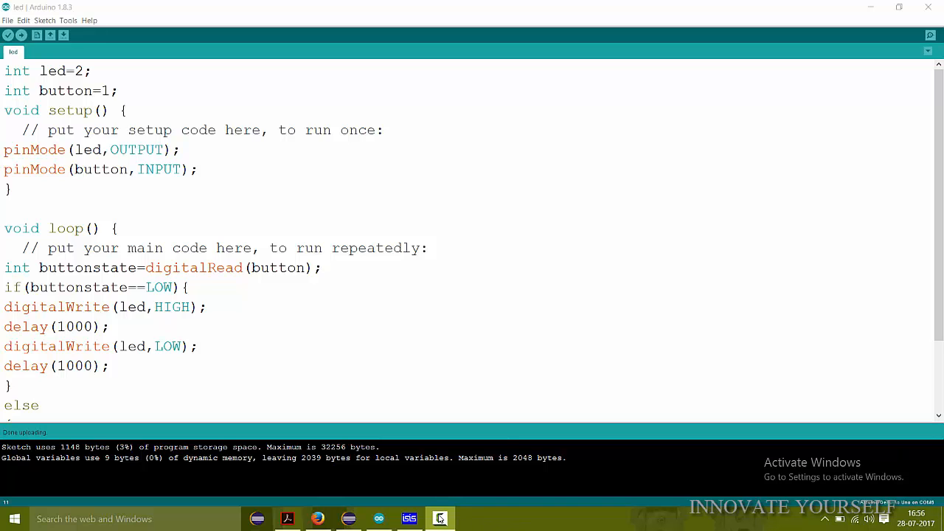
# Step: Switch to the IOT_WORKSHOP_ARDUINO folder in File Explorer from the taskbar
pyautogui.click(440, 518)
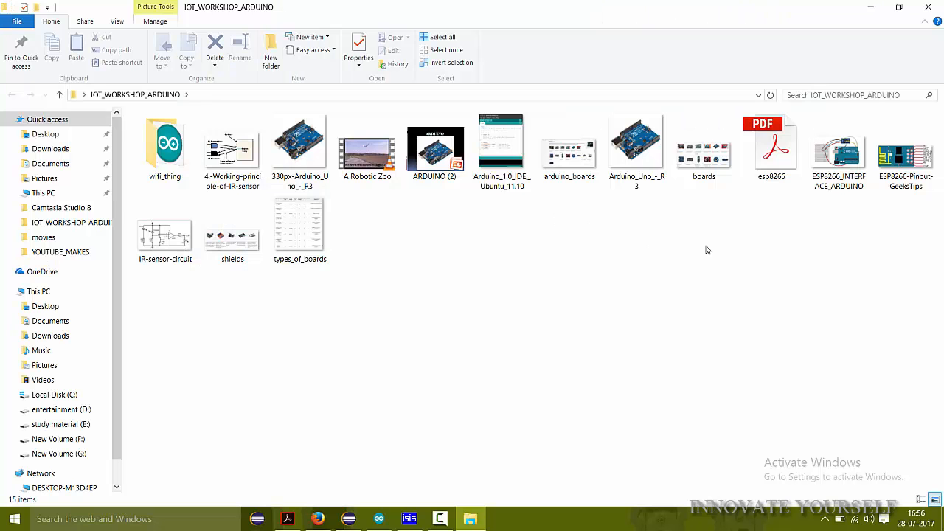
# Step: Open 4.-Working-principle-of-IR-sensor in Paint and zoom out to 200%
pyautogui.click(165, 221)
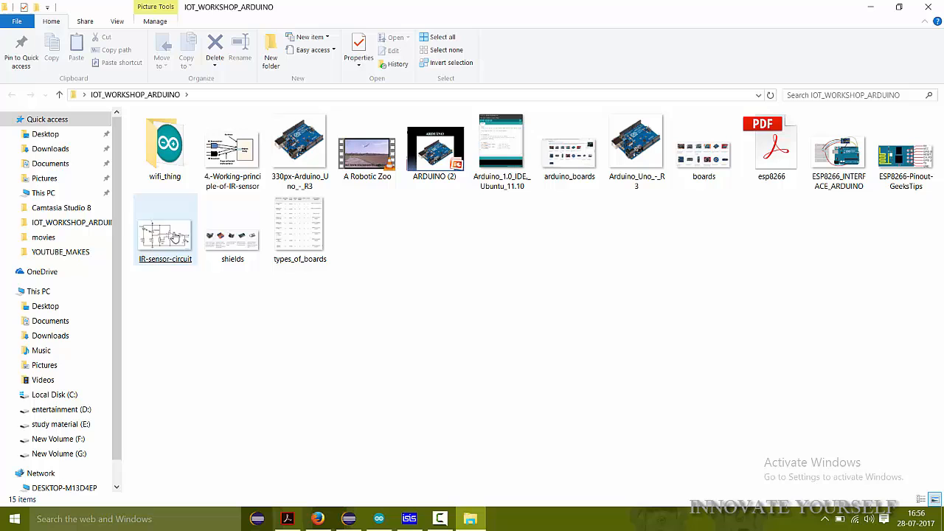
pyautogui.click(233, 140)
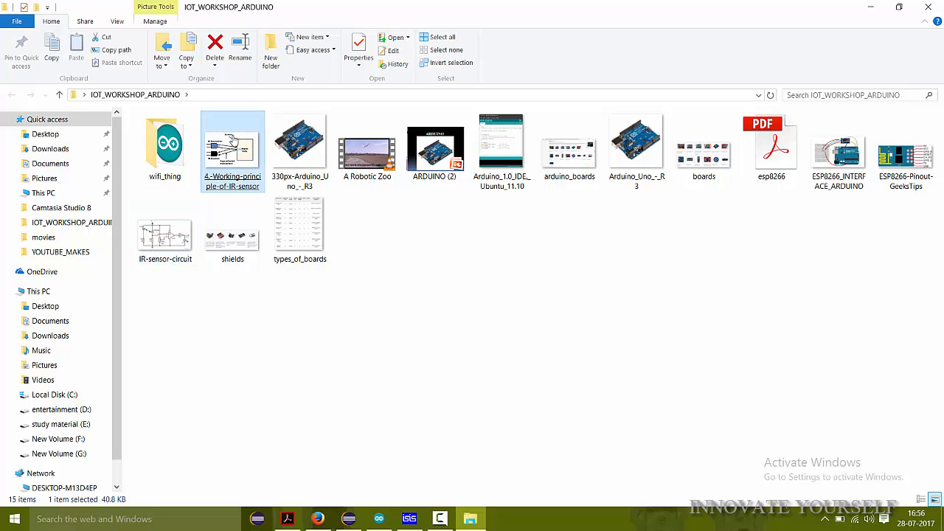
pyautogui.doubleClick(232, 140)
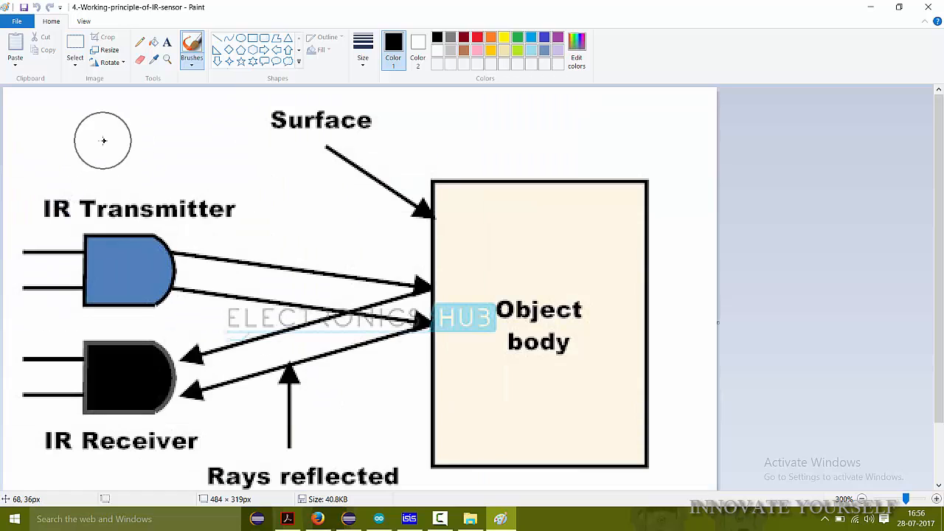
pyautogui.click(861, 498)
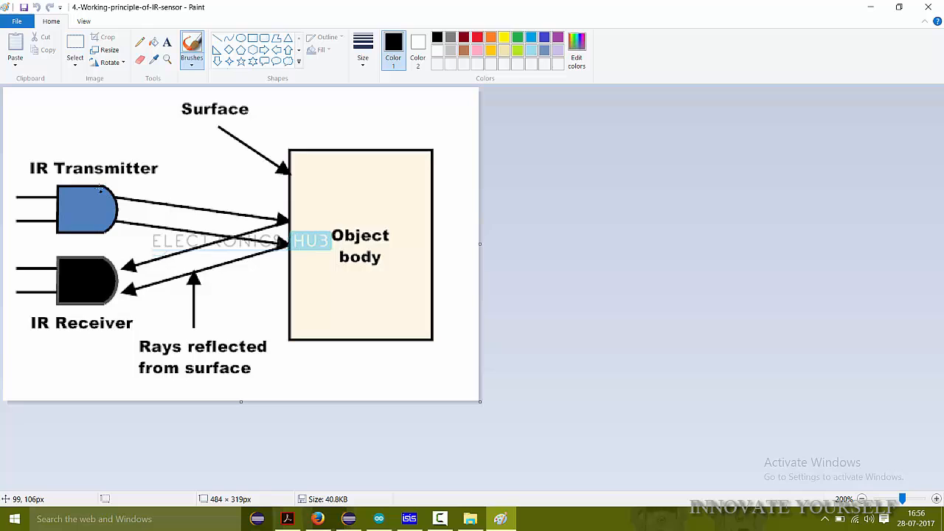
pyautogui.moveTo(165, 153)
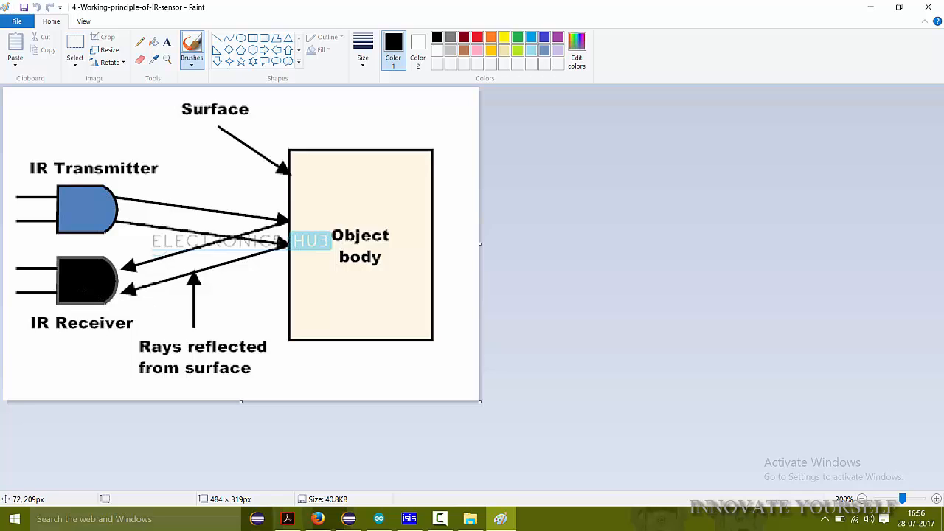
pyautogui.moveTo(83, 285)
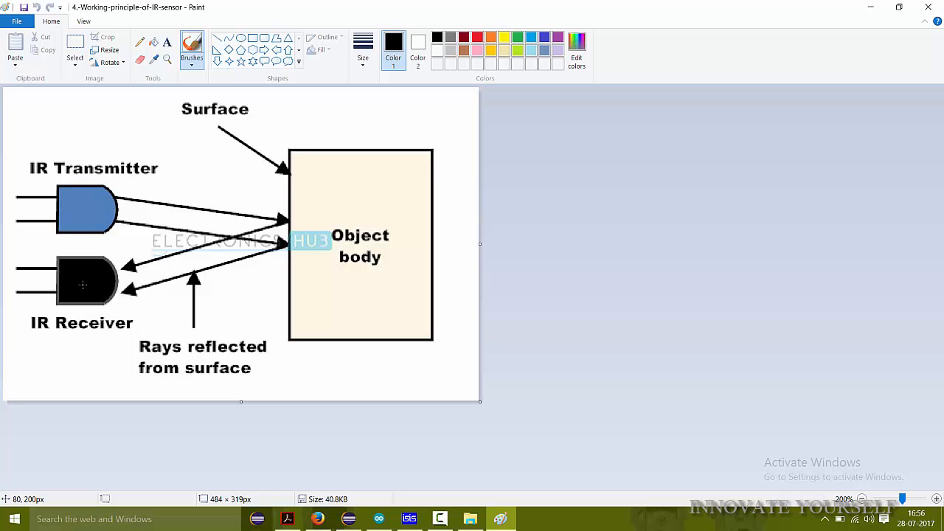
pyautogui.moveTo(54, 285)
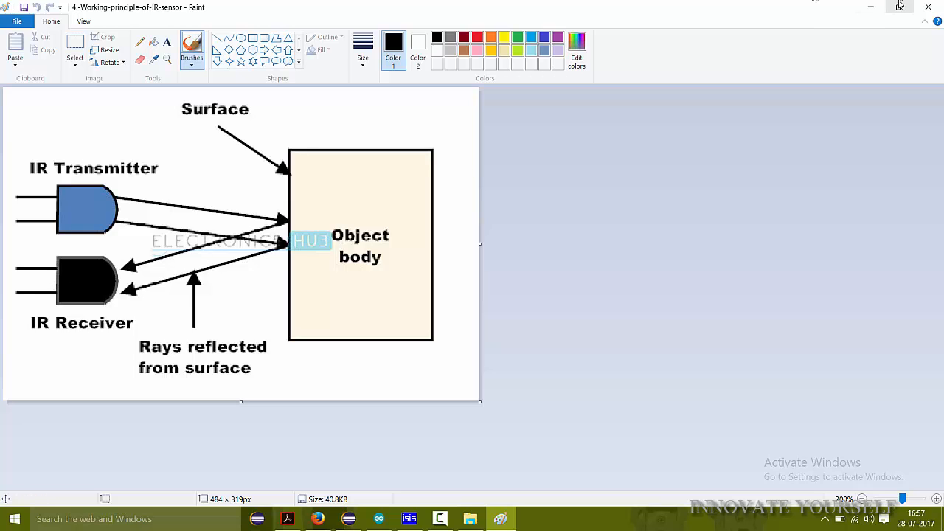
# Step: Minimise Paint and open the IR-sensor-circuit image in Photos
pyautogui.click(470, 519)
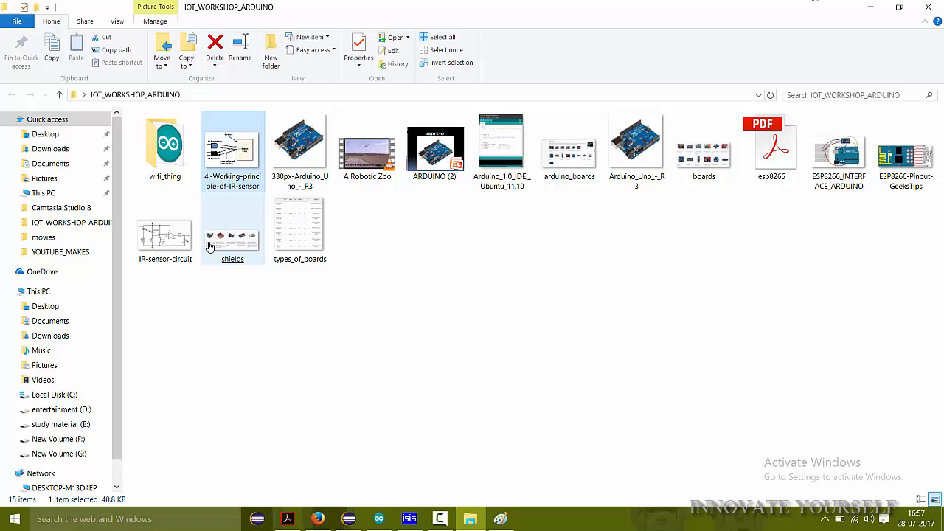
pyautogui.click(165, 236)
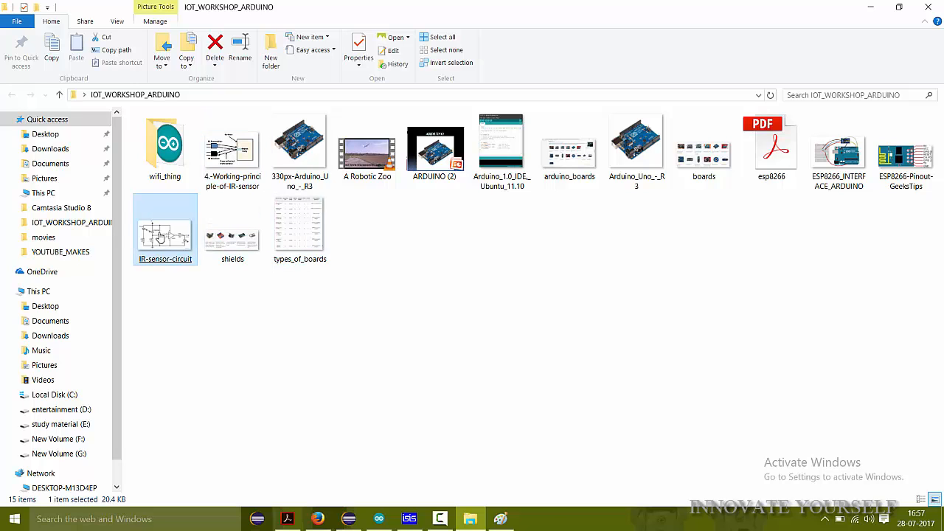
pyautogui.doubleClick(164, 229)
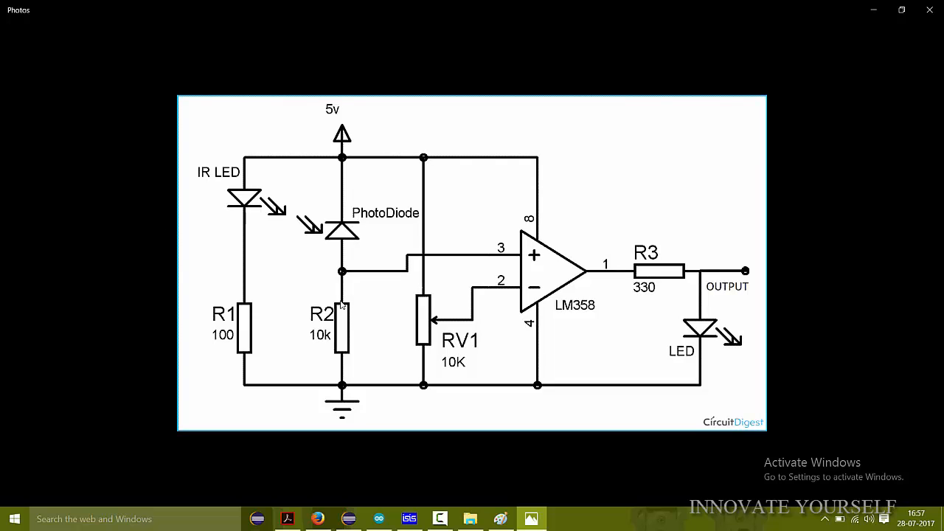
pyautogui.moveTo(231, 185)
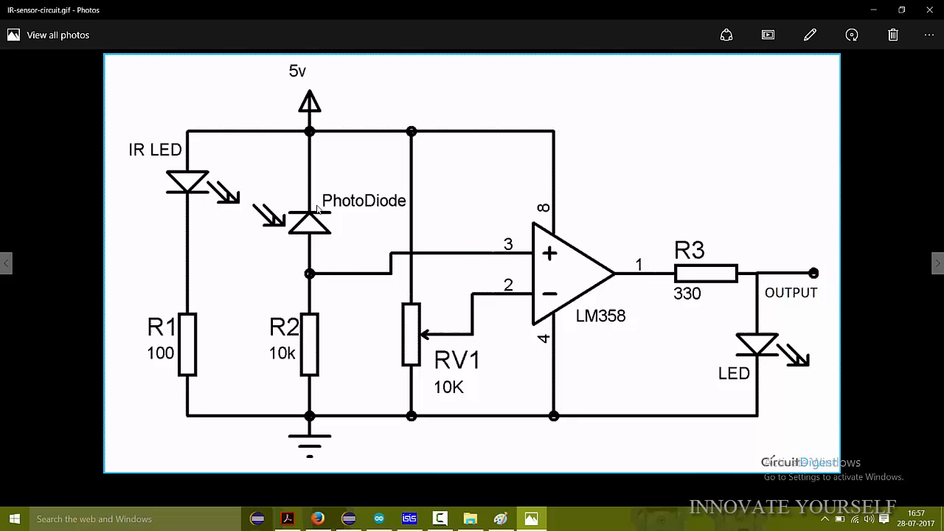
pyautogui.moveTo(306, 226)
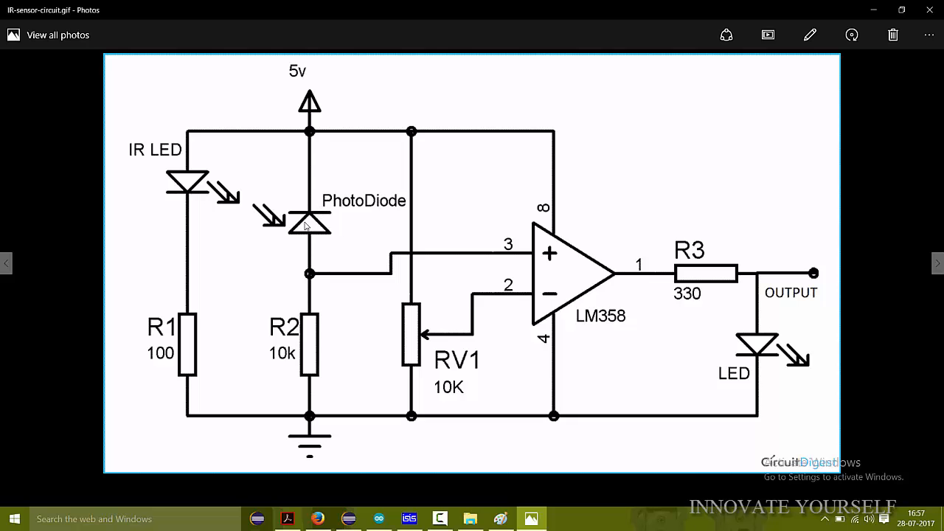
pyautogui.moveTo(190, 133)
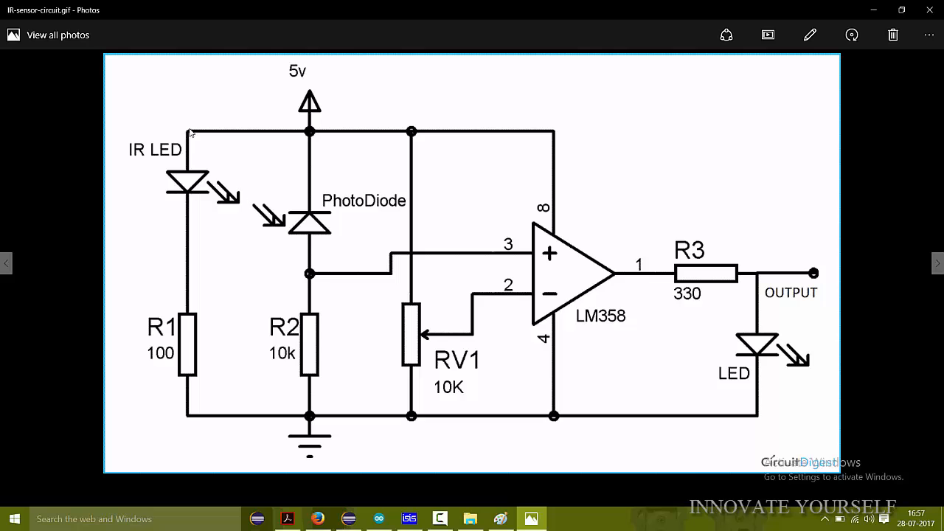
pyautogui.moveTo(310, 229)
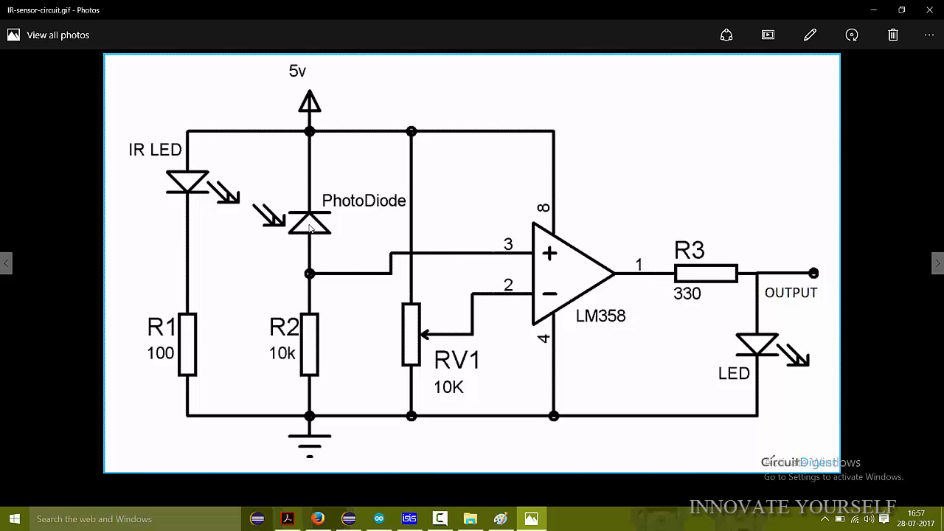
pyautogui.moveTo(354, 280)
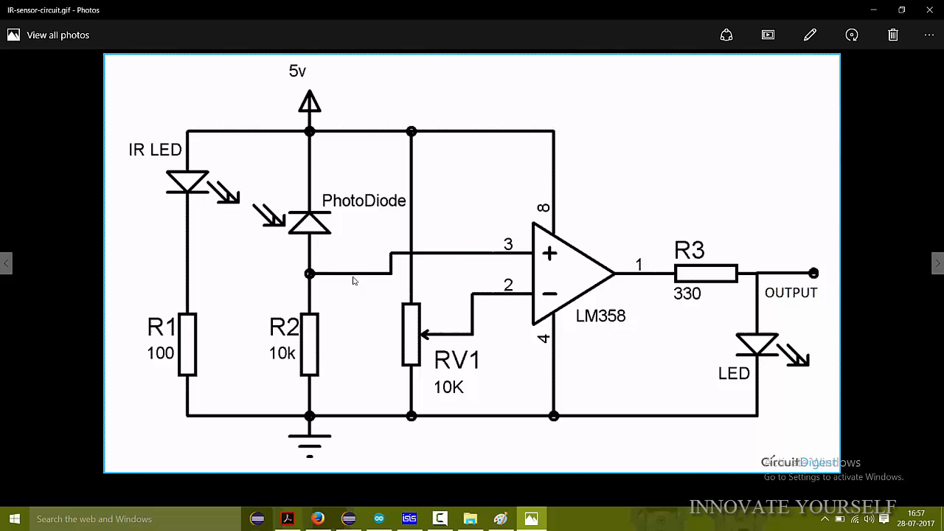
pyautogui.moveTo(504, 244)
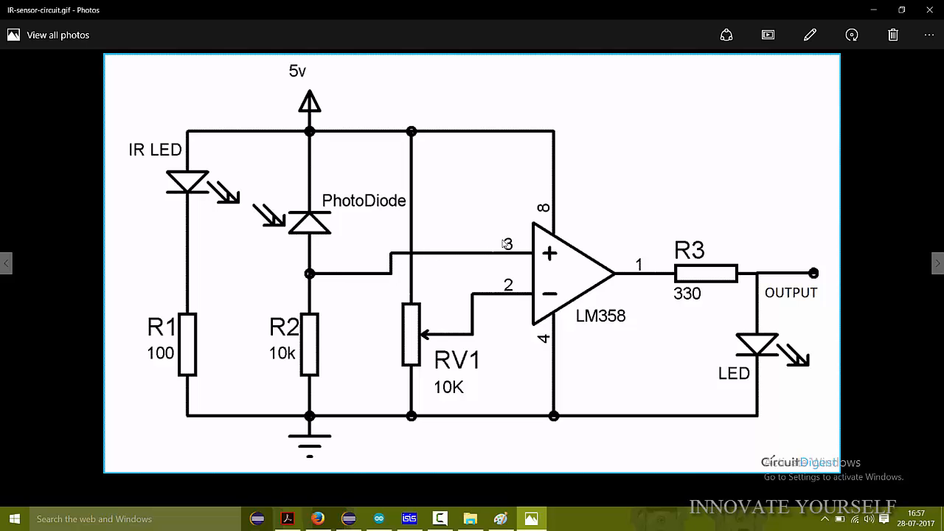
pyautogui.moveTo(579, 360)
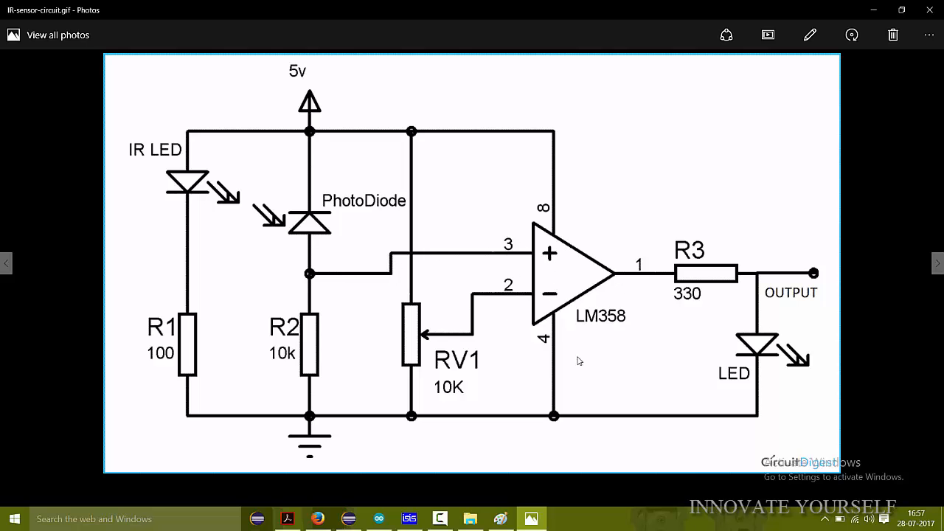
pyautogui.moveTo(636, 323)
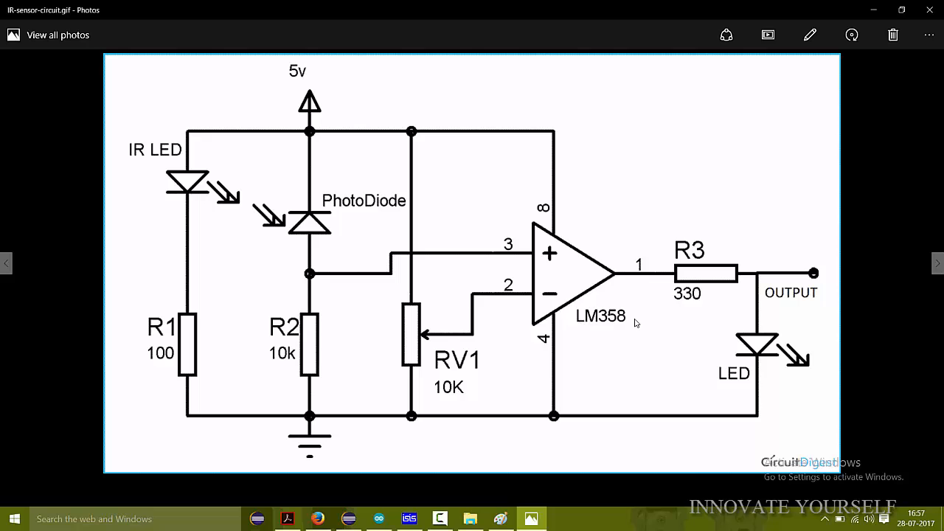
pyautogui.moveTo(347, 280)
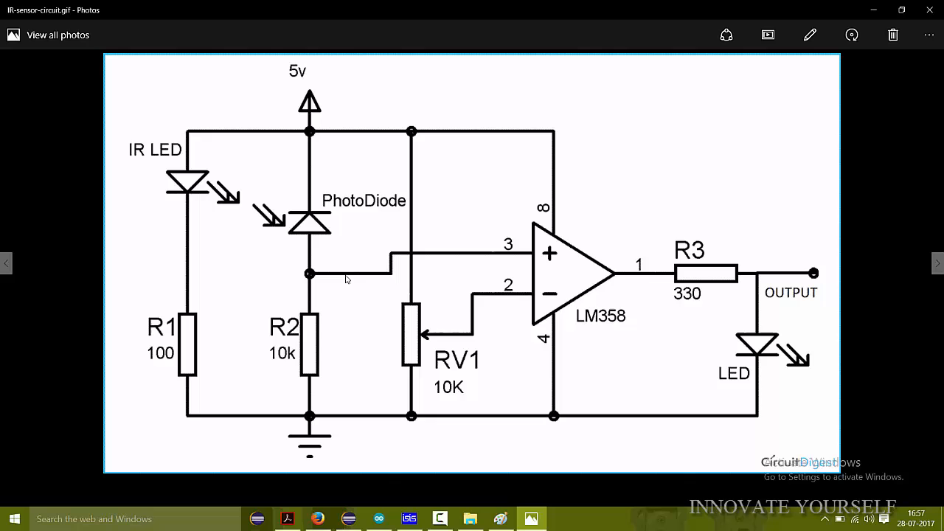
pyautogui.moveTo(424, 379)
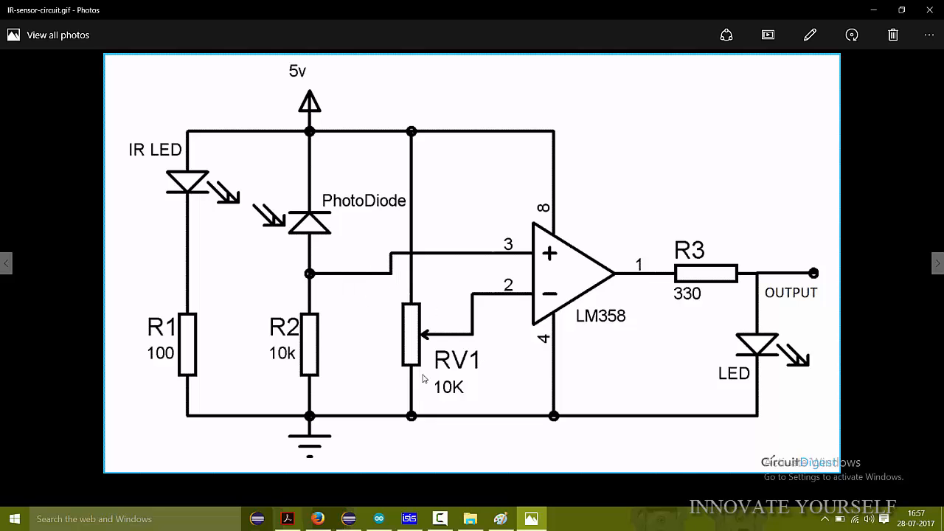
pyautogui.moveTo(417, 304)
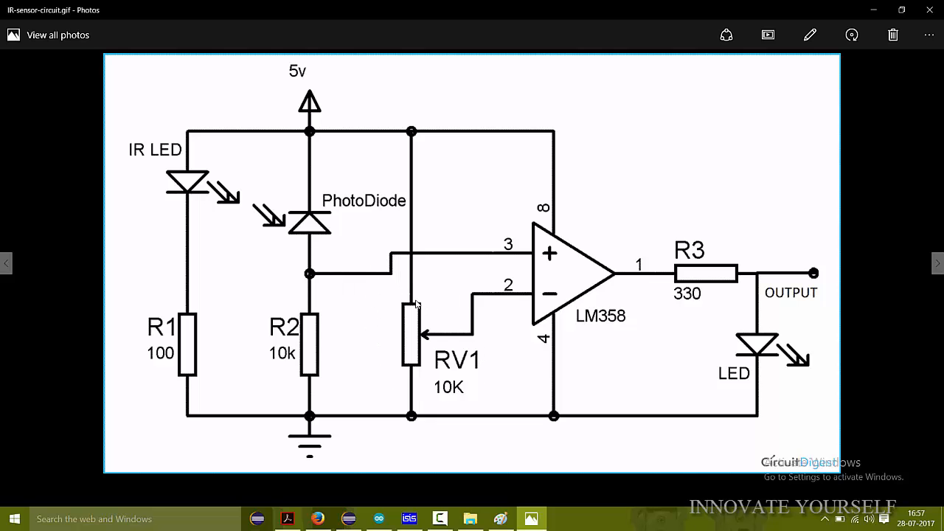
pyautogui.moveTo(486, 239)
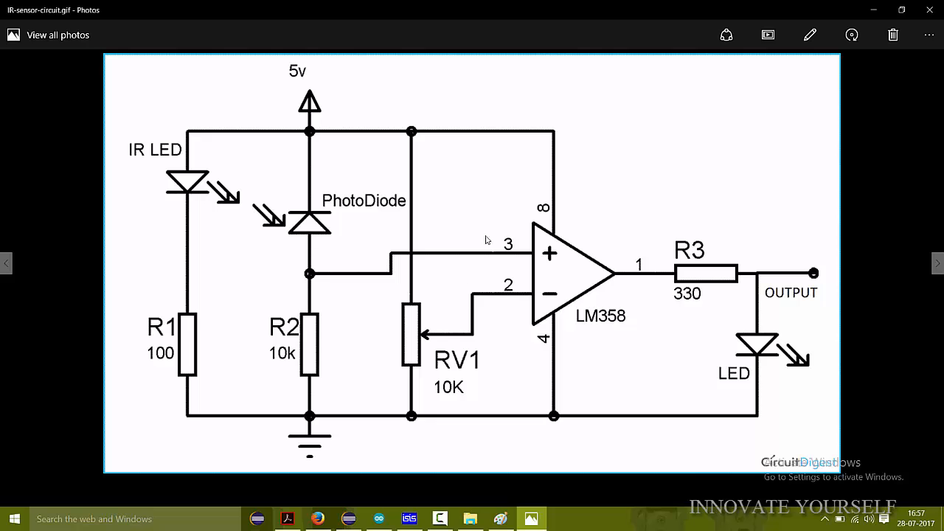
pyautogui.moveTo(635, 264)
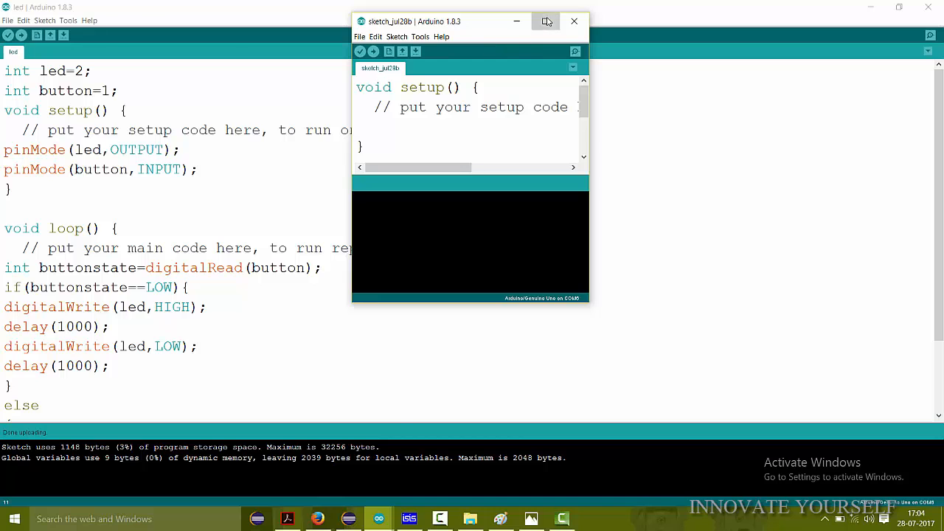
# Step: Maximise the new sketch window and declare 'int ir=2;' above setup()
pyautogui.click(546, 21)
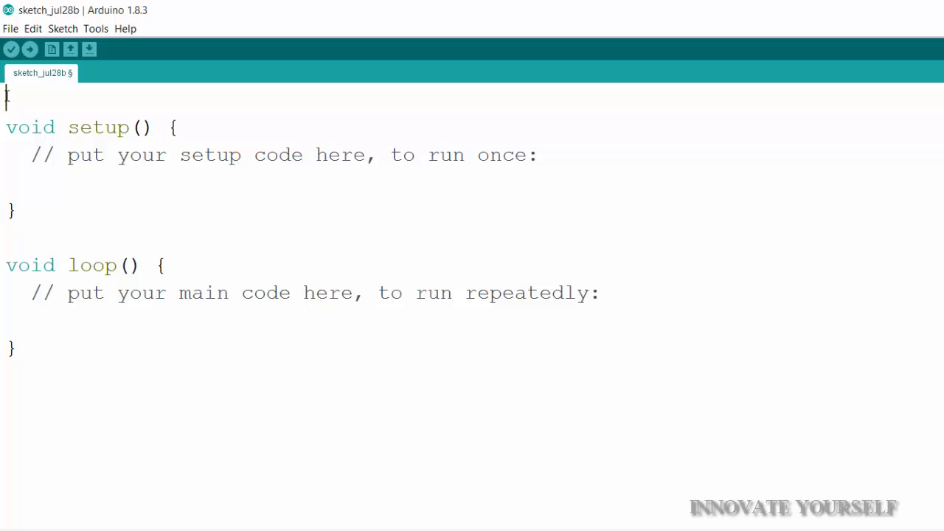
pyautogui.write('int')
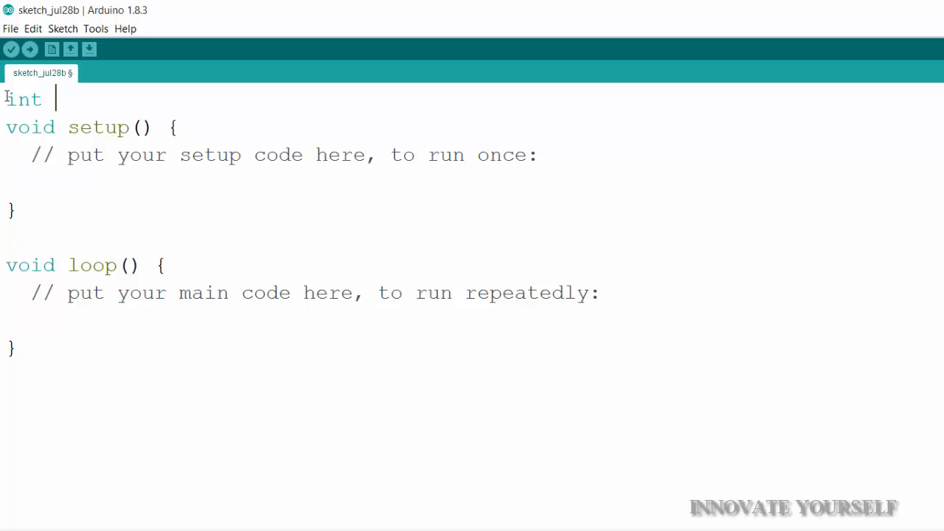
pyautogui.write('ir=')
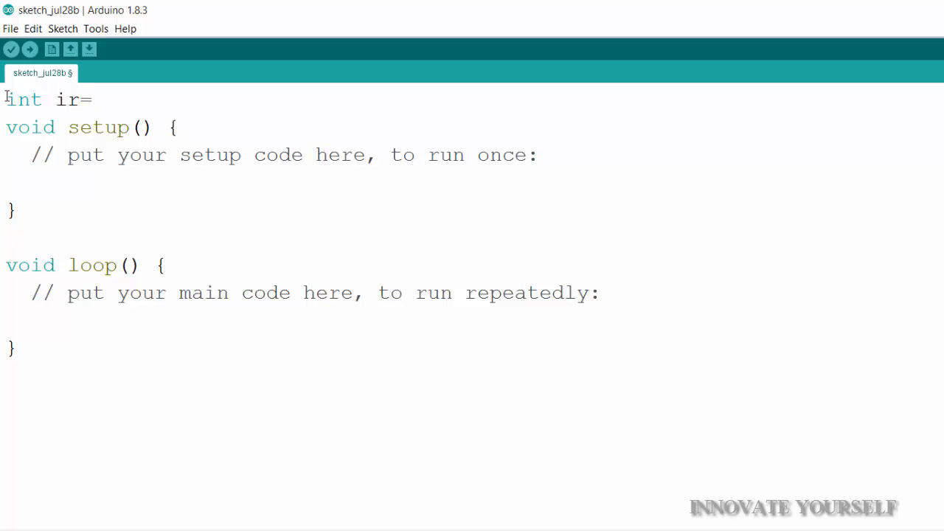
pyautogui.write('2;')
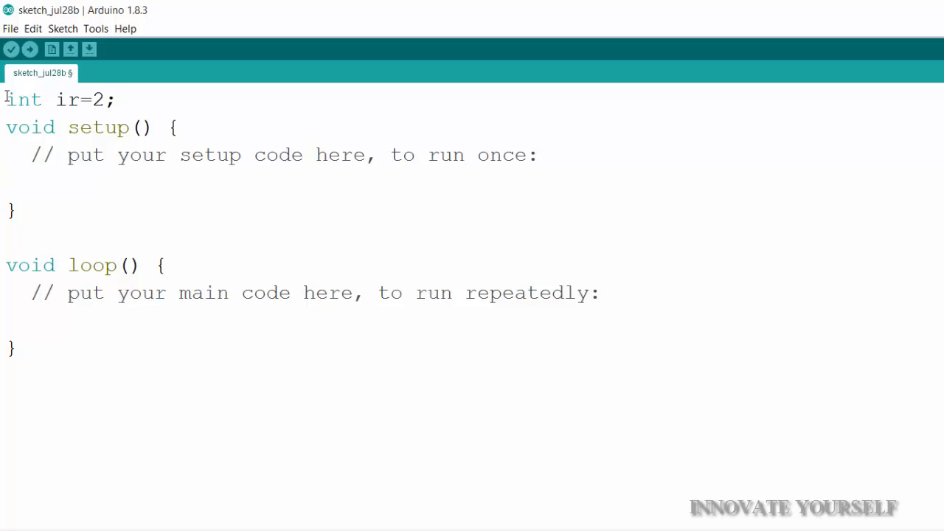
# Step: Add 'pinMode(ir,INPUT);' inside setup()
pyautogui.write('pin')
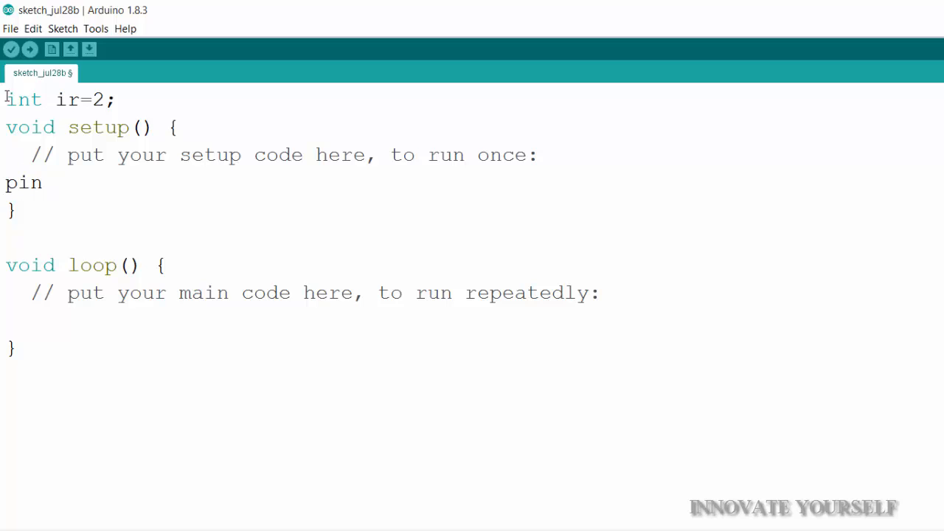
pyautogui.write('Mode()')
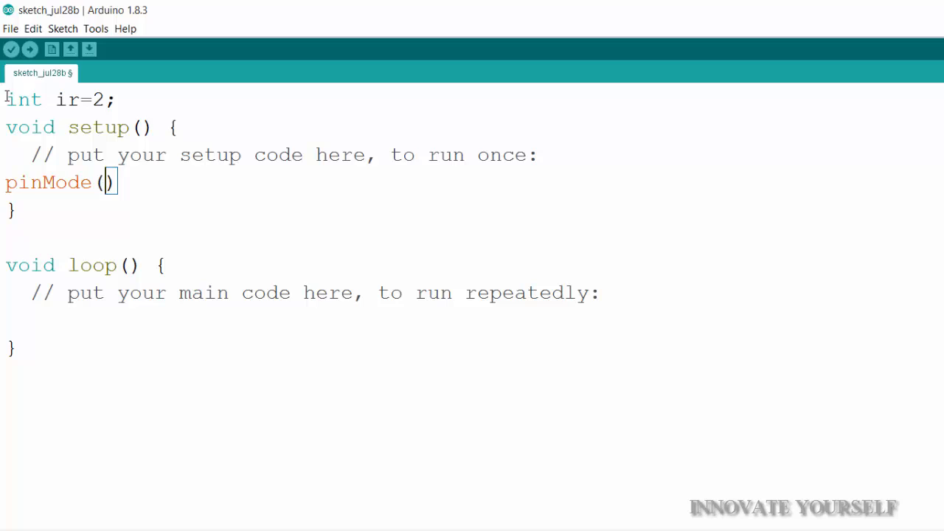
pyautogui.write('ir')
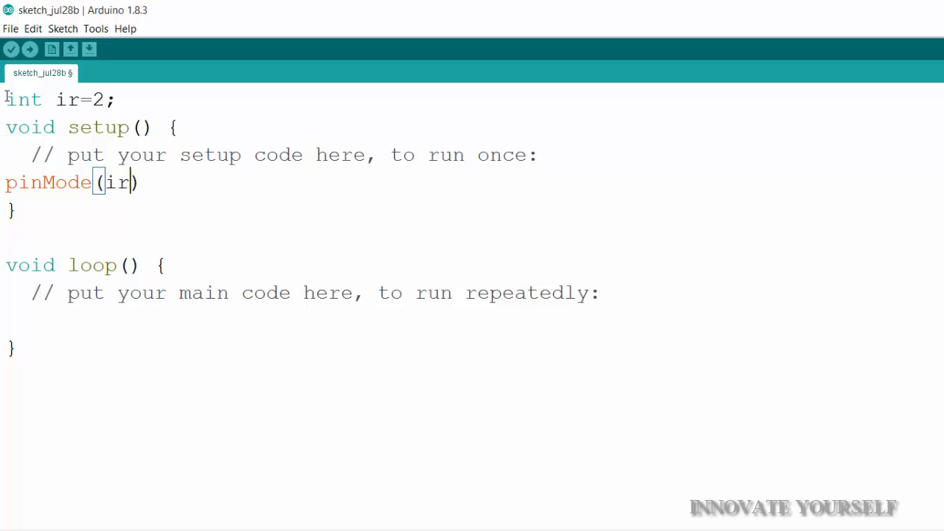
pyautogui.write(',INP')
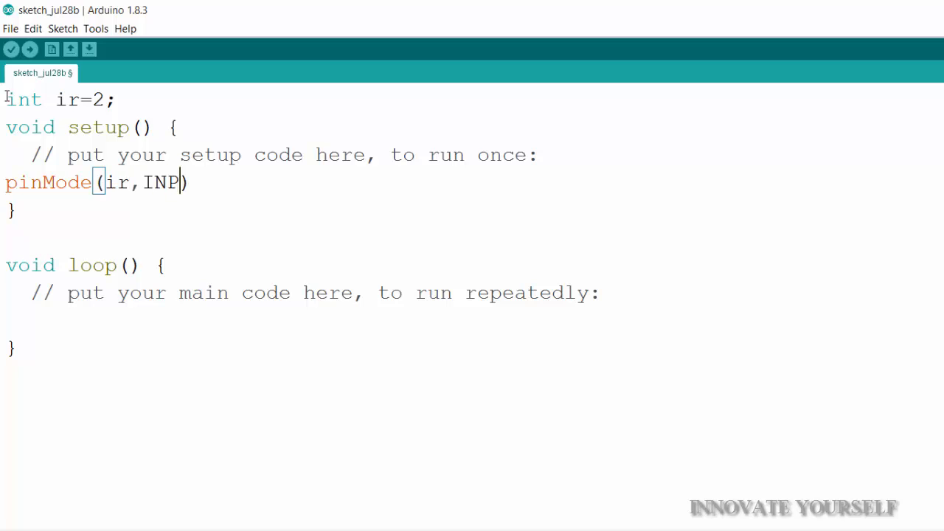
pyautogui.write('UT);')
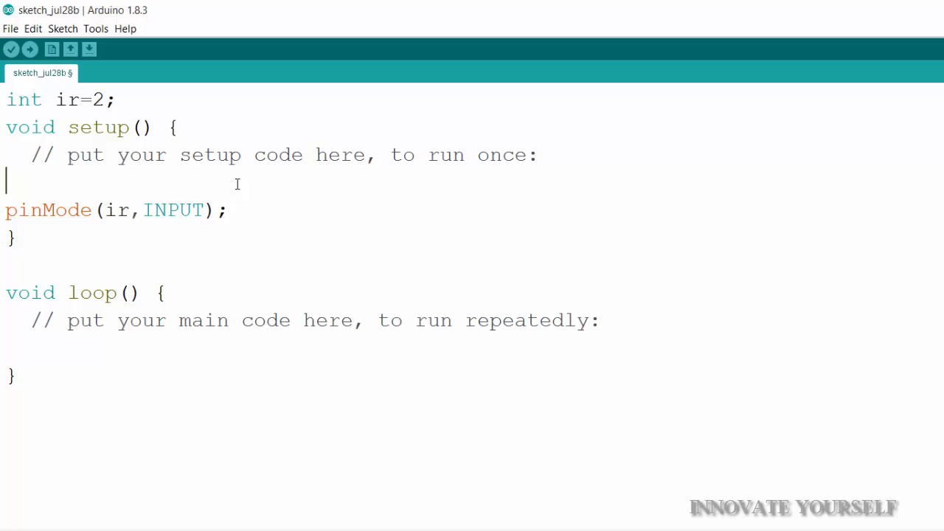
# Step: Add 'Serial.begin(9600);' in setup() above the pinMode line
pyautogui.write('S')
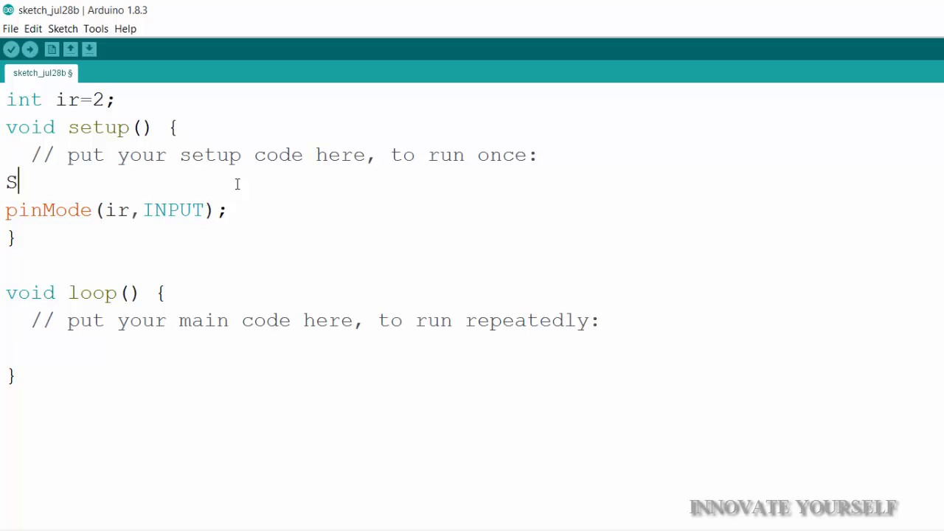
pyautogui.write('erial.')
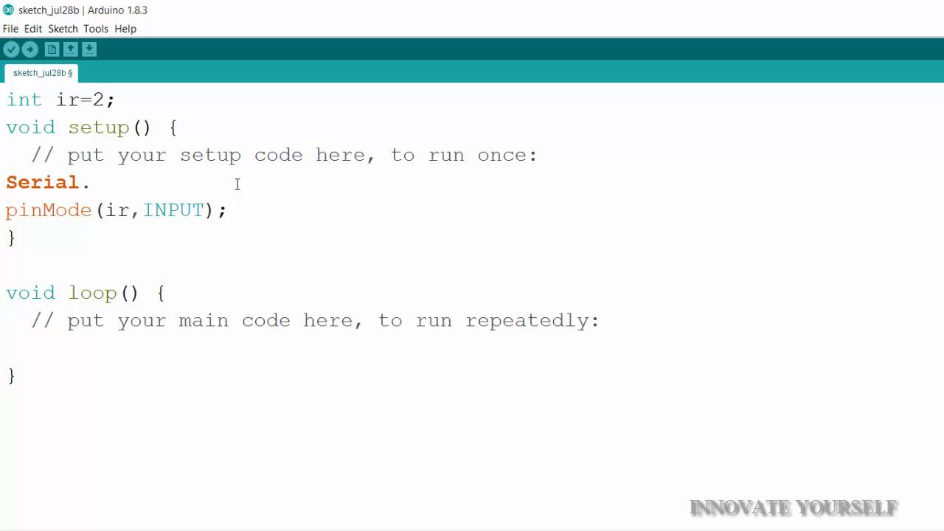
pyautogui.write('begin(9600);')
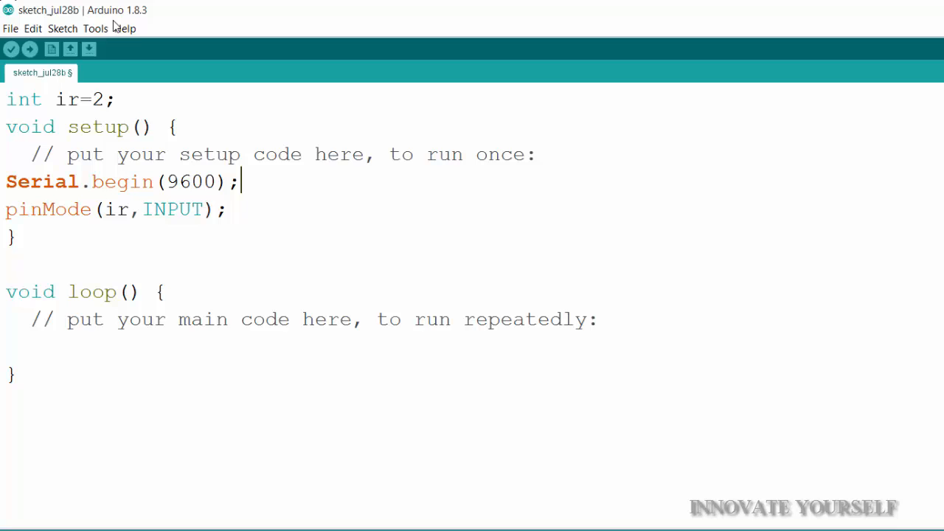
pyautogui.click(95, 28)
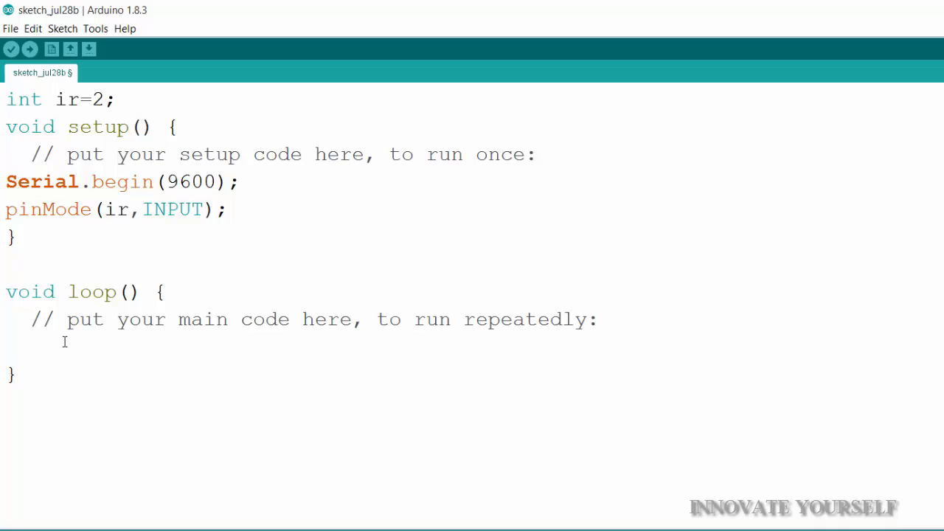
# Step: Begin a loop() line declaring an integer variable named state
pyautogui.write('i')
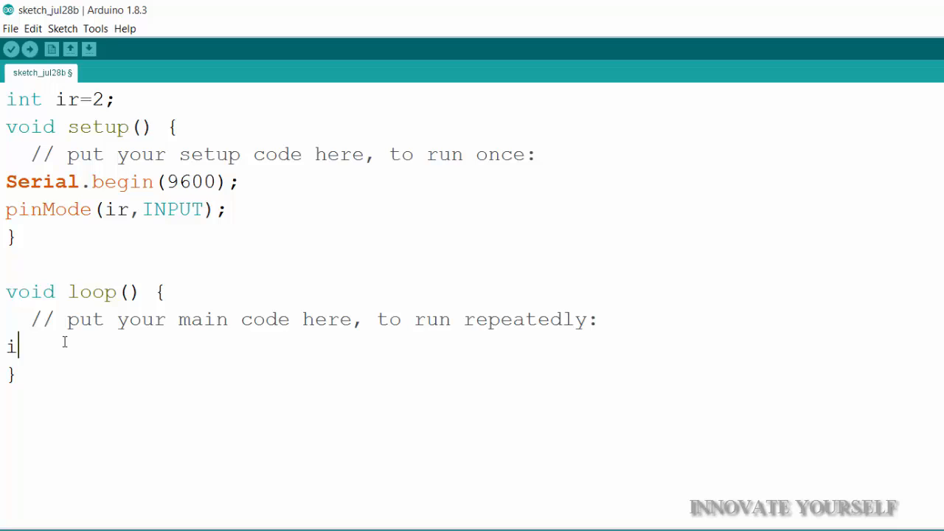
pyautogui.write('nt')
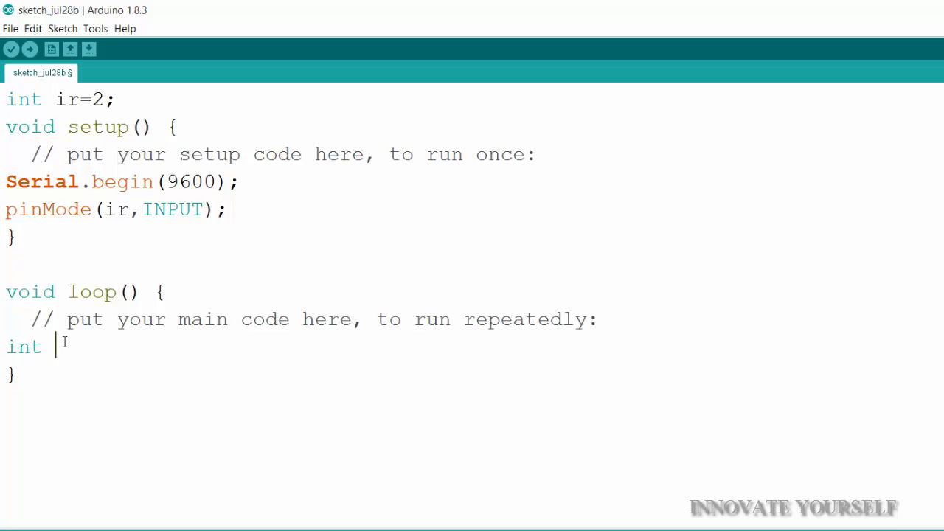
pyautogui.write('state')
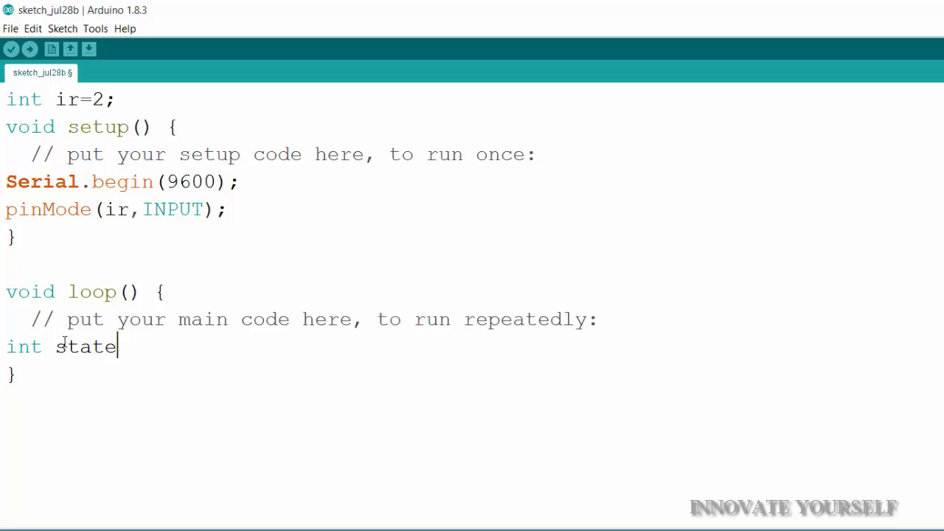
pyautogui.write('=')
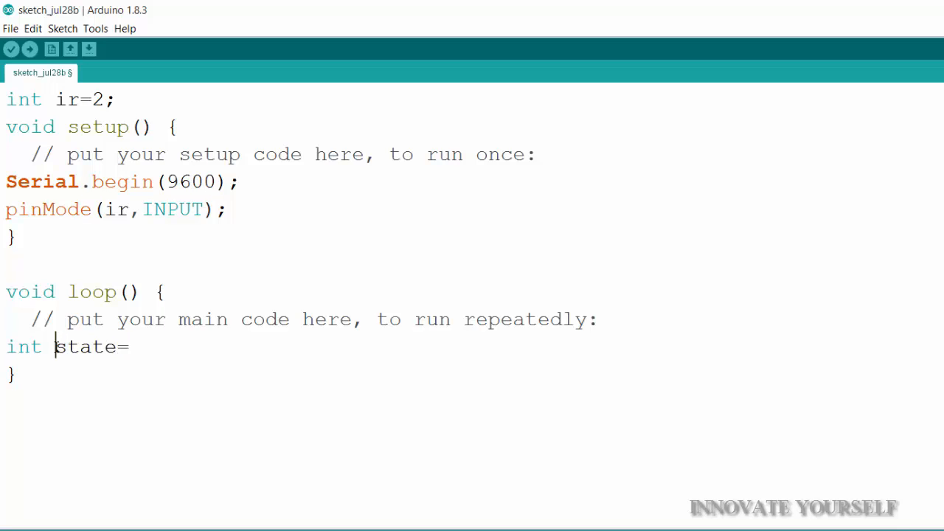
pyautogui.doubleClick(84, 347)
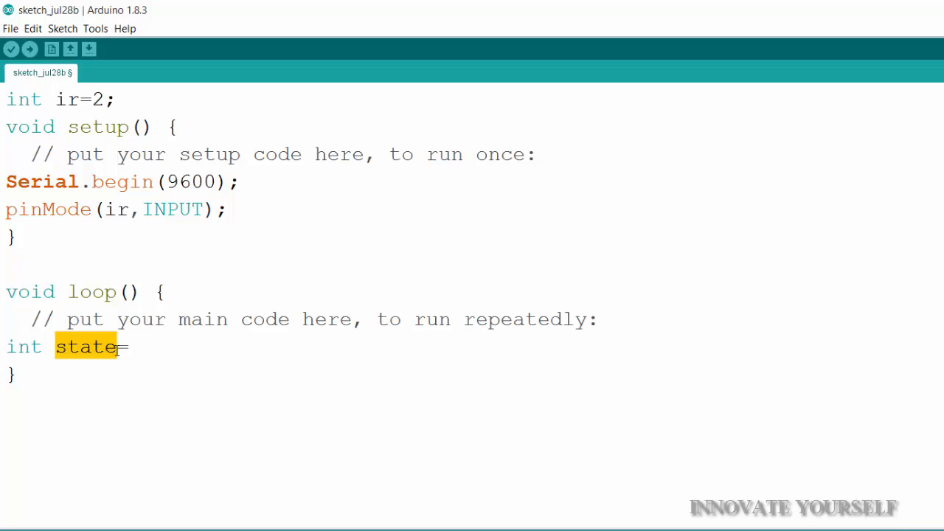
pyautogui.click(129, 346)
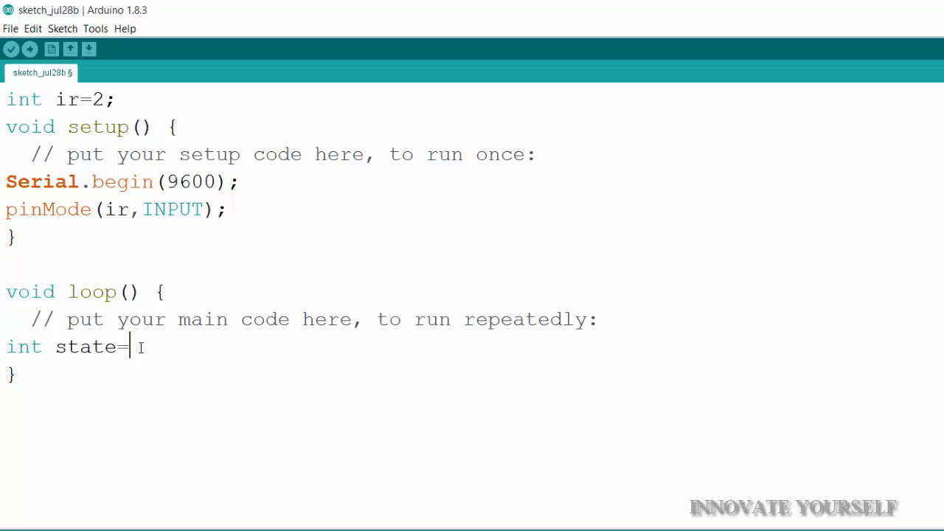
# Step: Assign digitalRead(ir) to state and start a new line below it
pyautogui.write('dig')
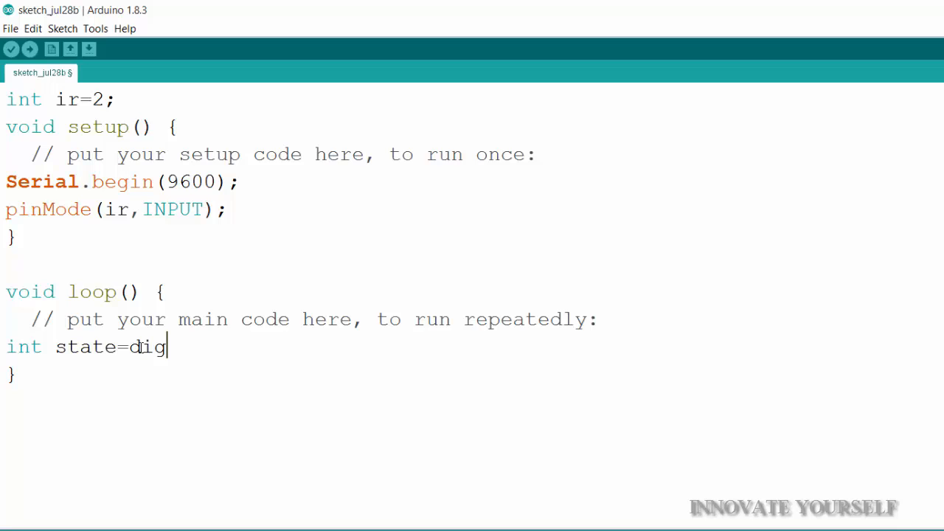
pyautogui.write('ital')
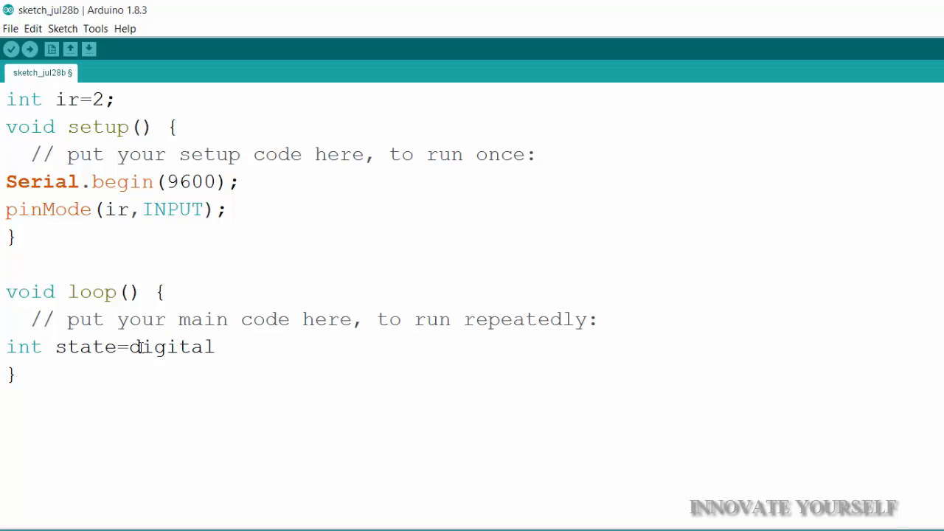
pyautogui.write('Read')
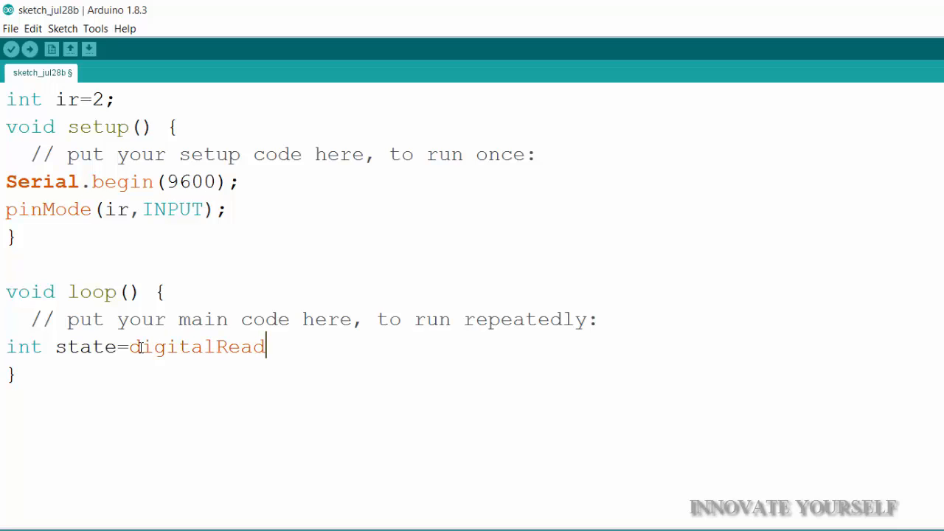
pyautogui.write('()')
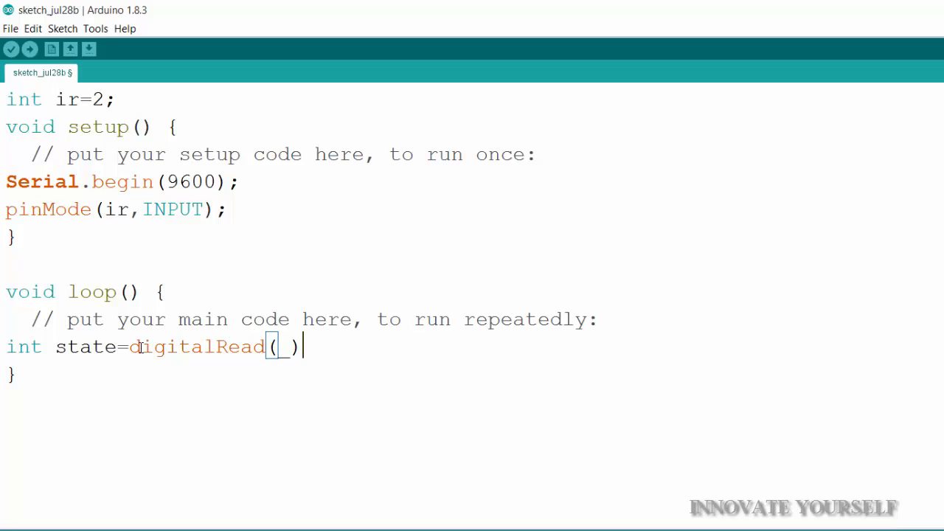
pyautogui.press('BackSpace')
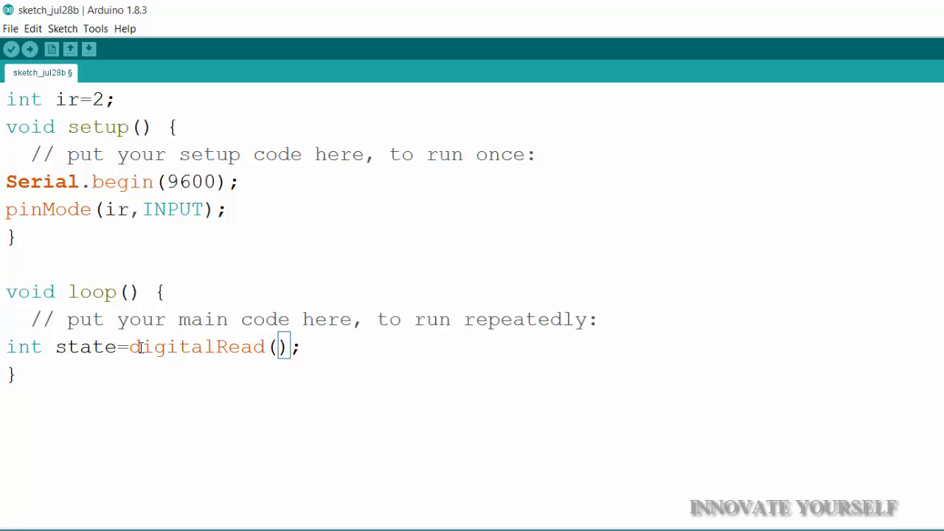
pyautogui.write('ir')
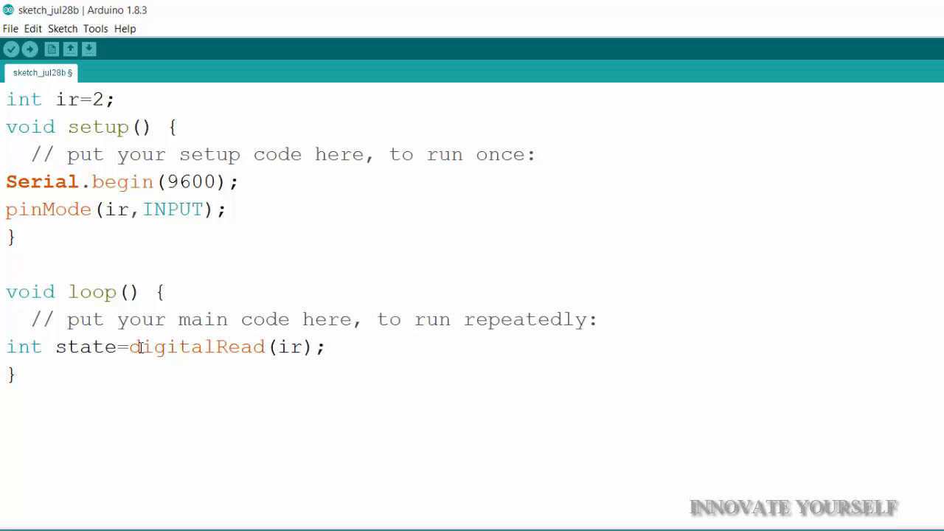
pyautogui.click(55, 99)
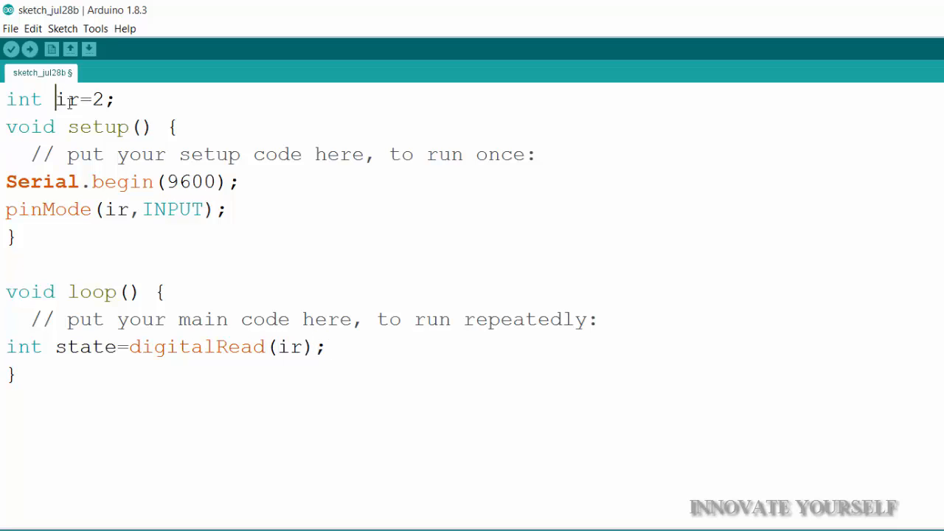
pyautogui.click(328, 347)
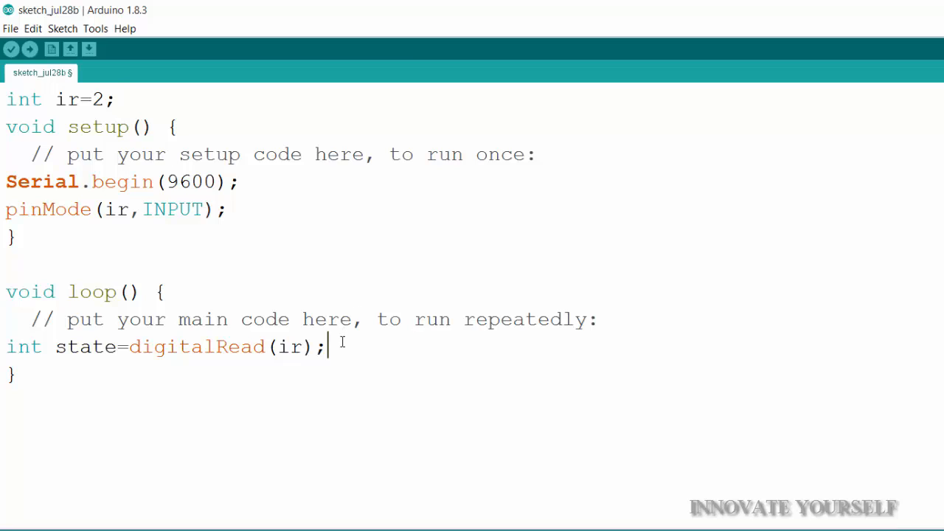
pyautogui.press('enter')
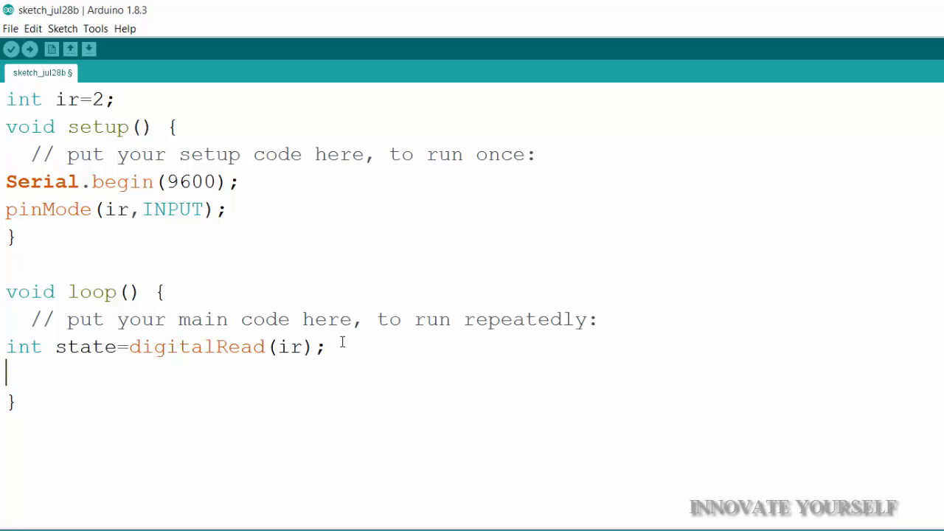
# Step: Write 'if(state==LOW){}' followed by an empty else block in loop()
pyautogui.write('i')
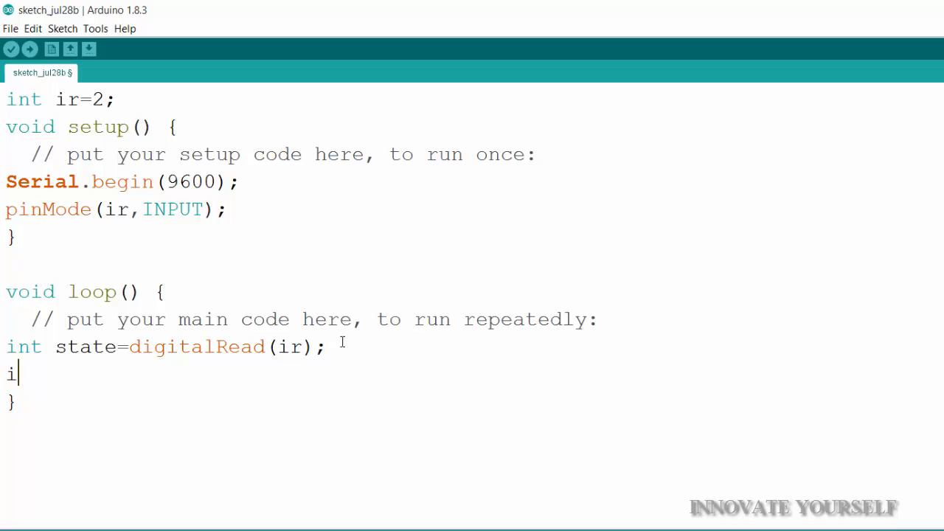
pyautogui.write('f()')
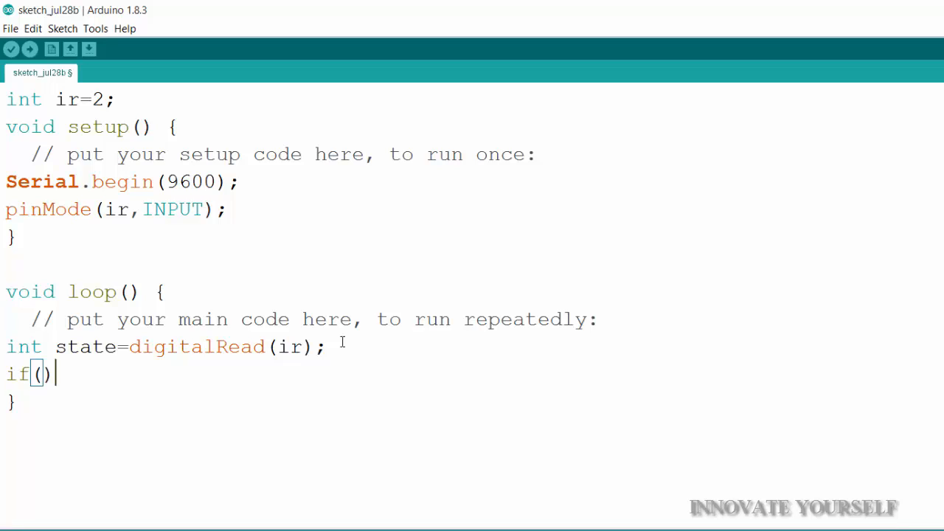
pyautogui.write('s')
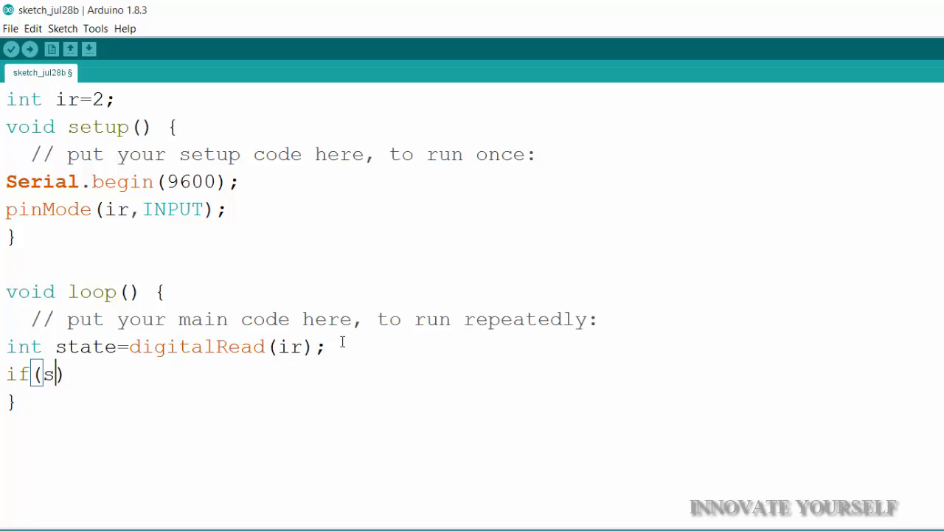
pyautogui.write('tate==')
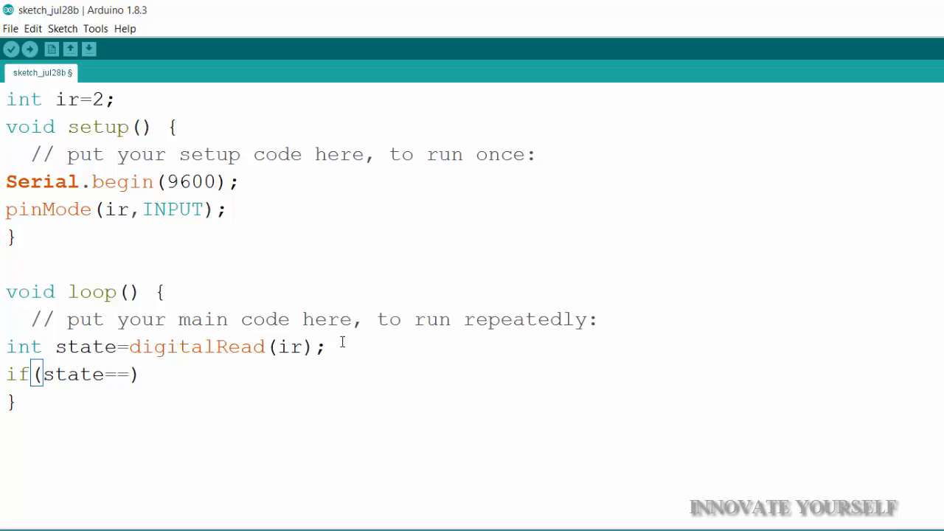
pyautogui.write('LOW')
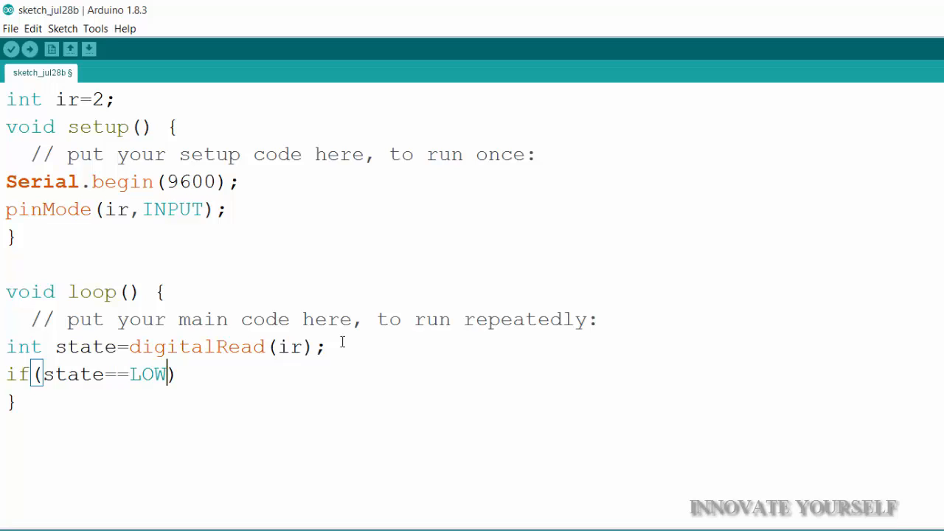
pyautogui.write('{}')
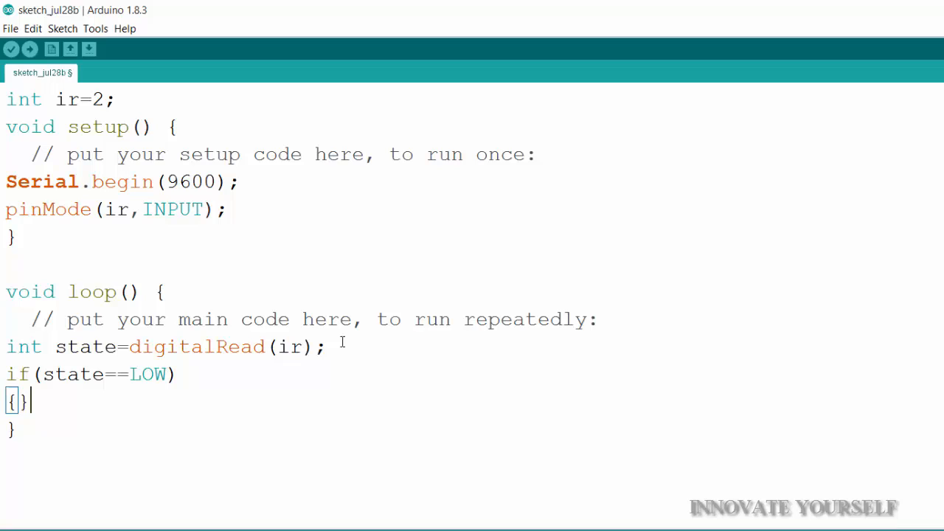
pyautogui.click(17, 401)
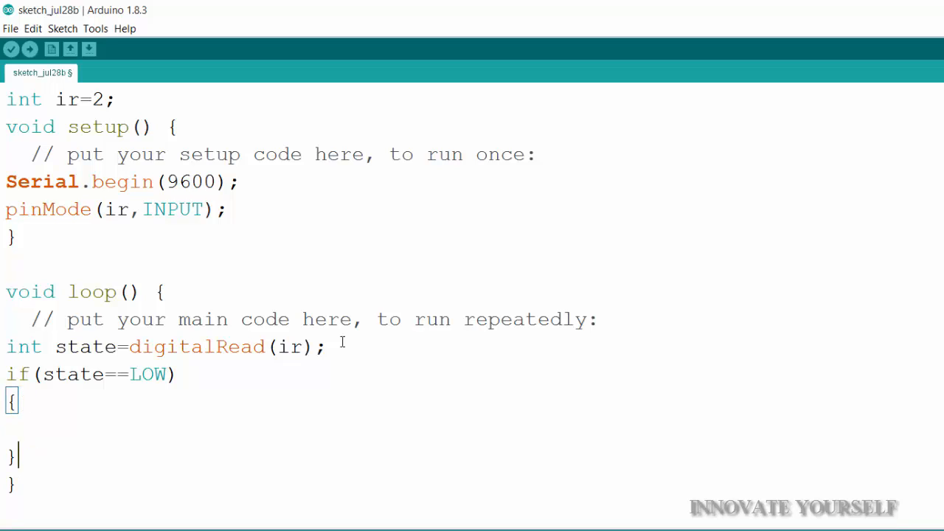
pyautogui.write('else')
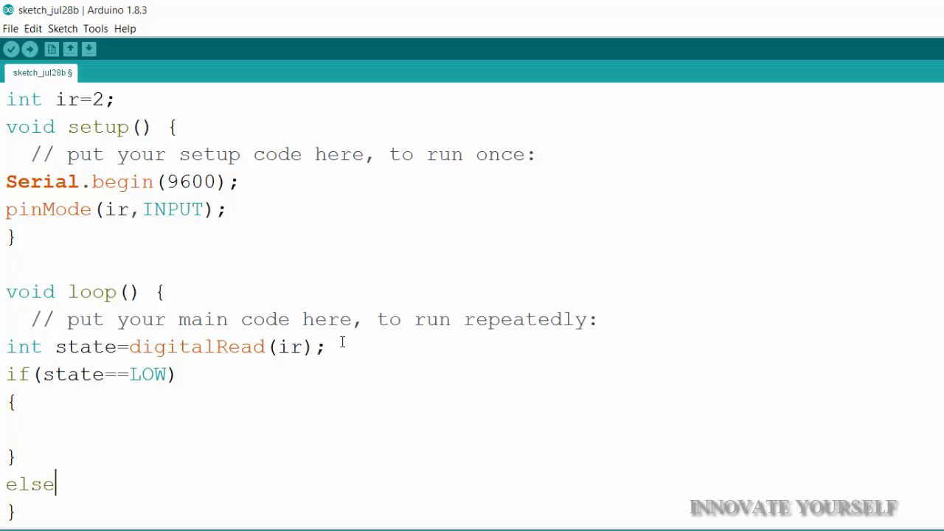
pyautogui.write('{')
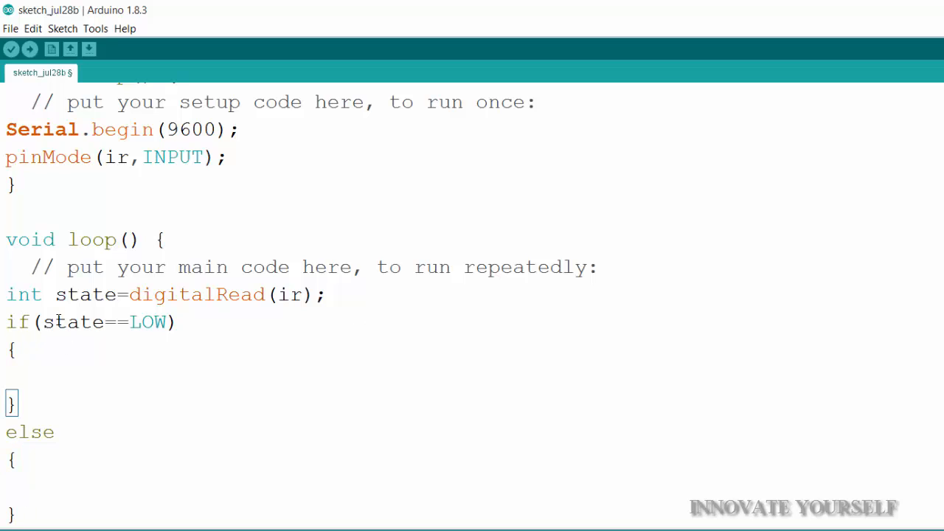
# Step: Add '//no interrupt' on the if line and '//interrupt' on the else line
pyautogui.doubleClick(147, 322)
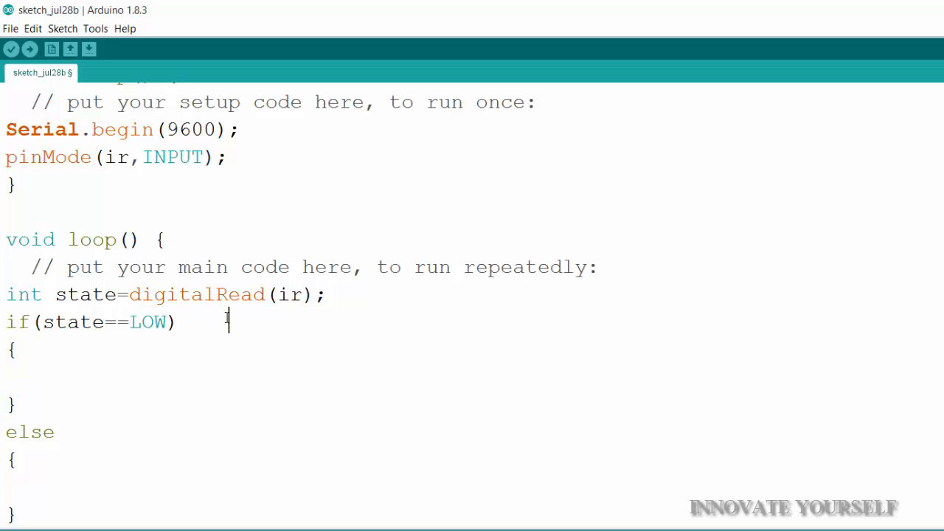
pyautogui.write('//')
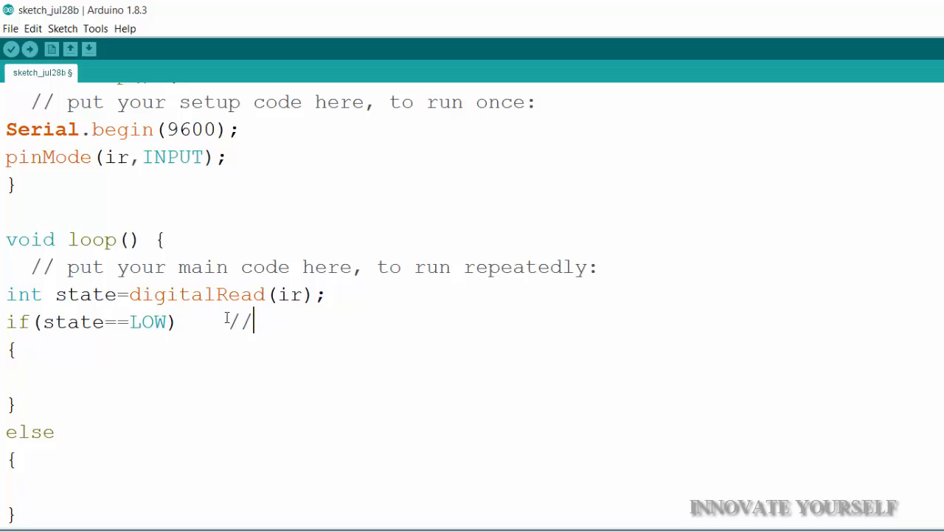
pyautogui.write('no in')
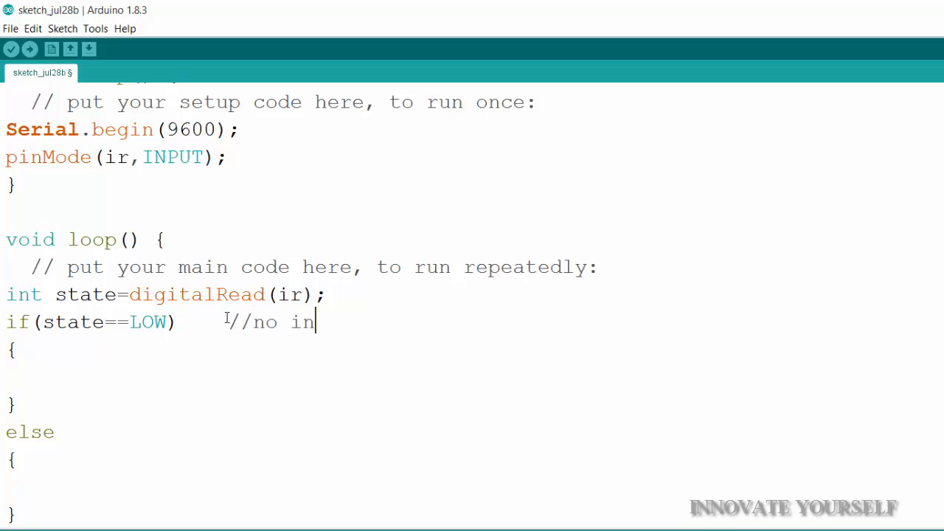
pyautogui.write('terrupt')
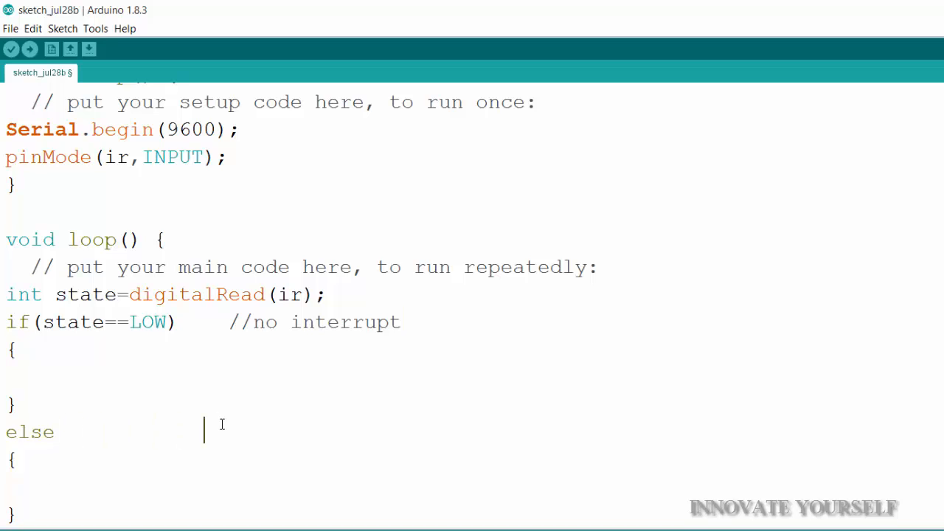
pyautogui.write('//interr')
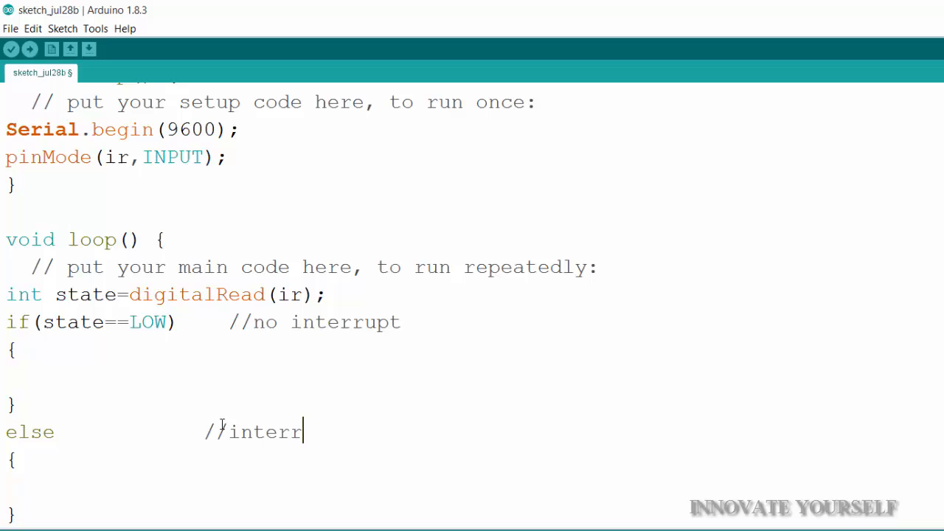
pyautogui.write('upt')
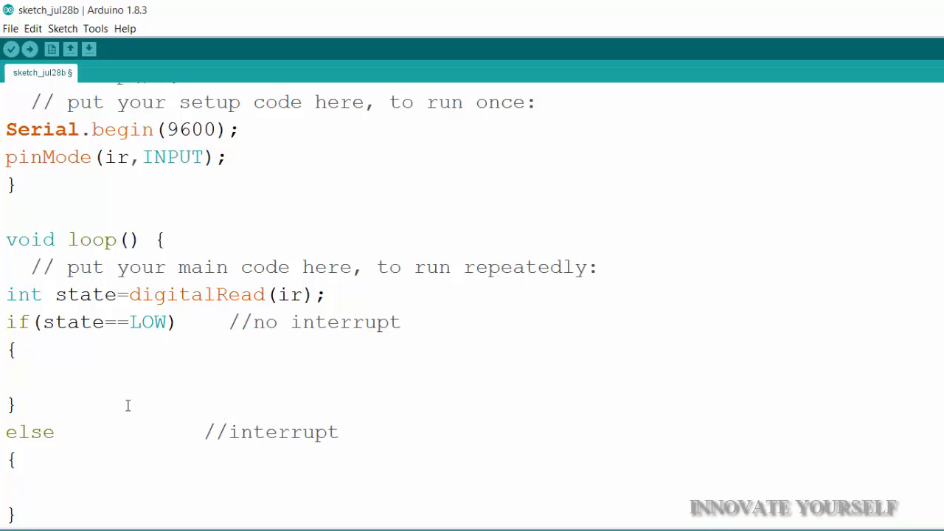
pyautogui.click(31, 376)
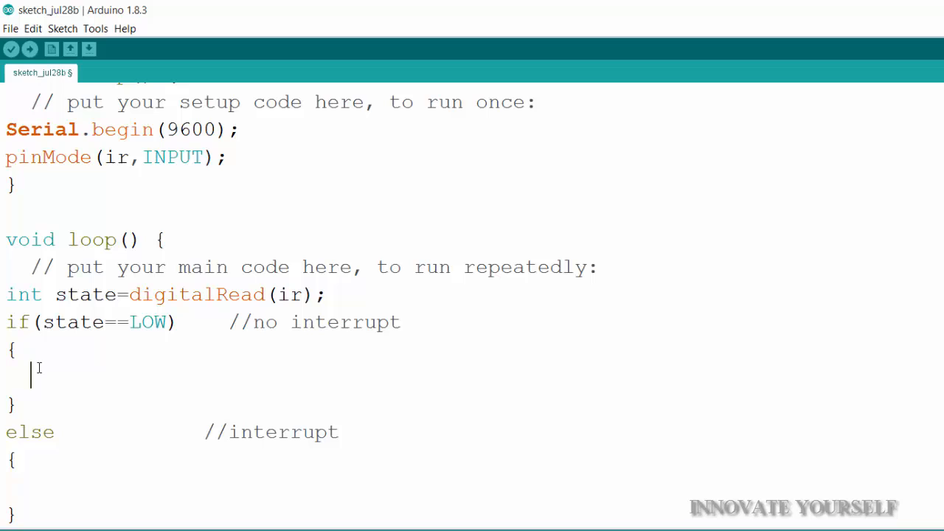
# Step: Write 'Serial.println("no interrupt");' inside the if block
pyautogui.write('Serial.')
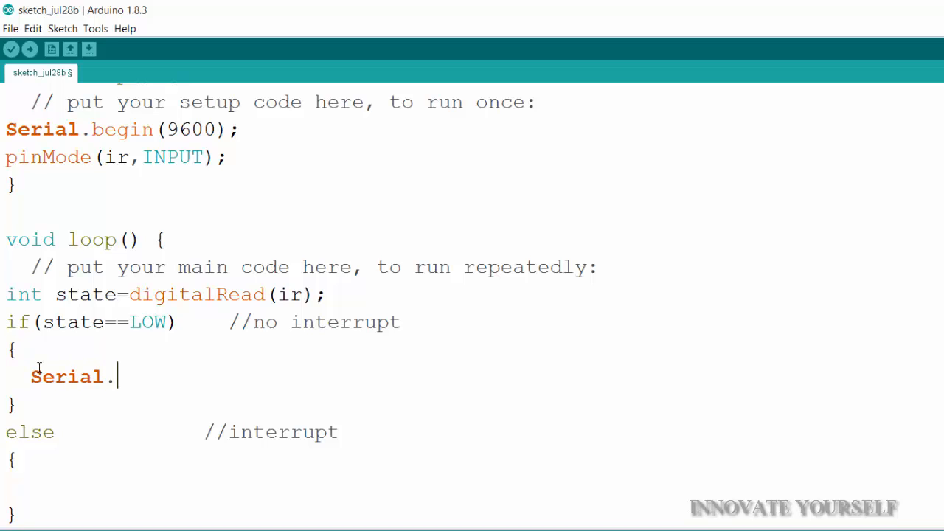
pyautogui.write('print')
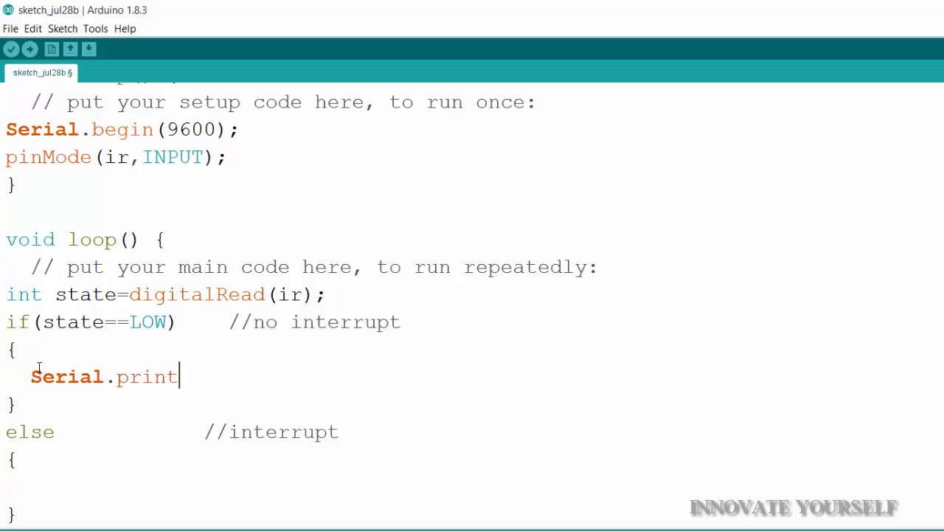
pyautogui.write('ln')
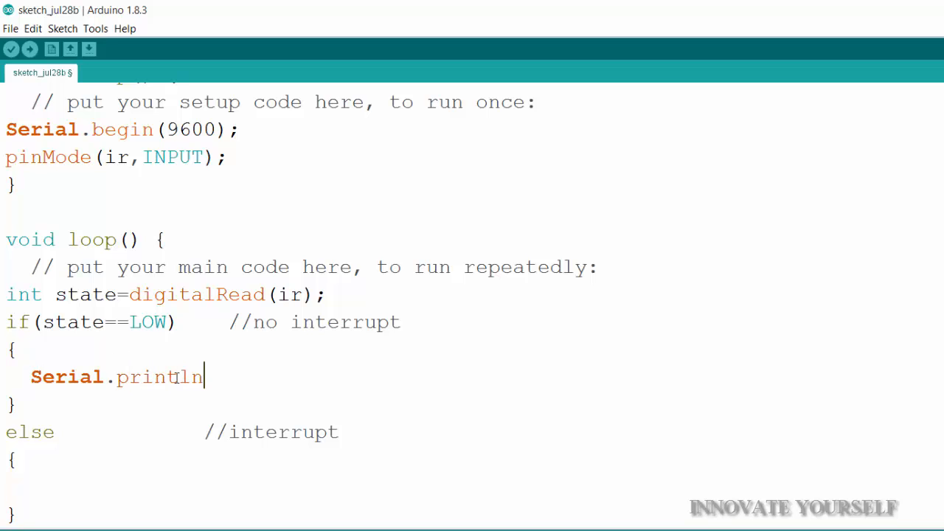
pyautogui.doubleClick(190, 377)
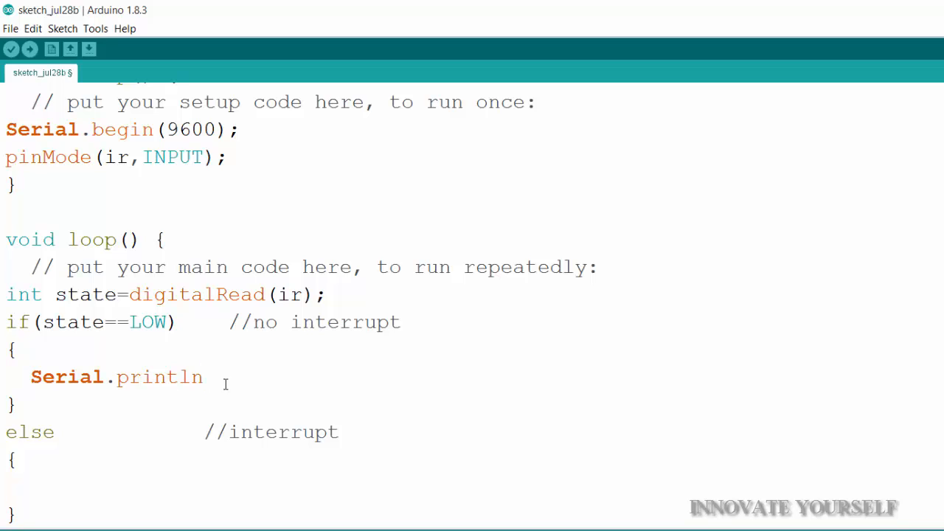
pyautogui.click(205, 377)
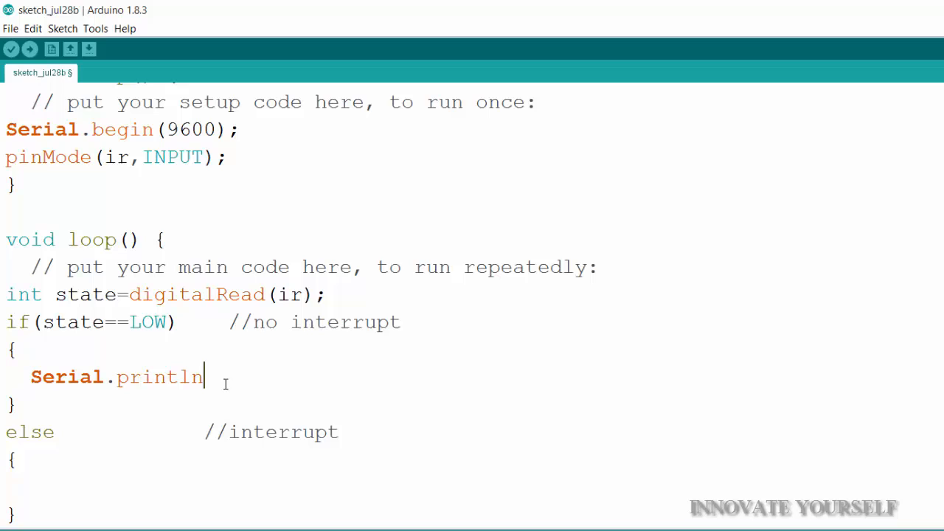
pyautogui.write('()')
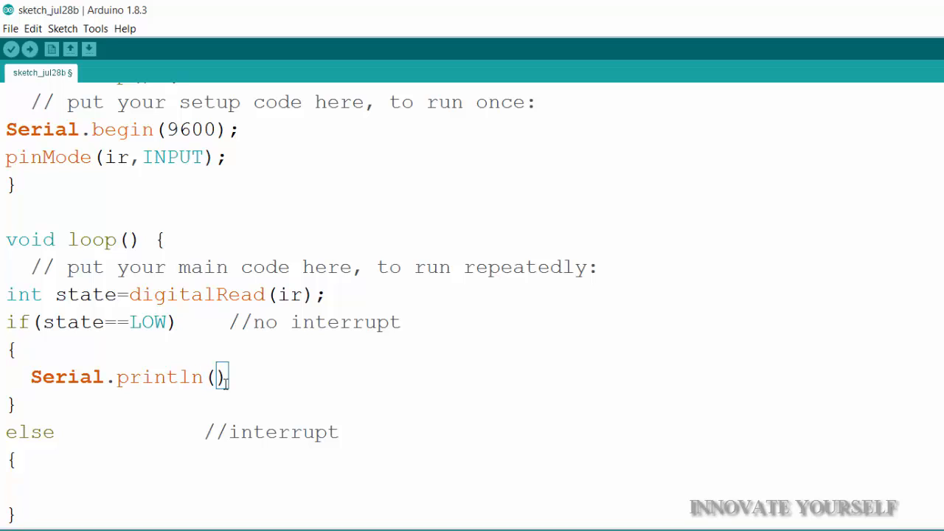
pyautogui.write('""')
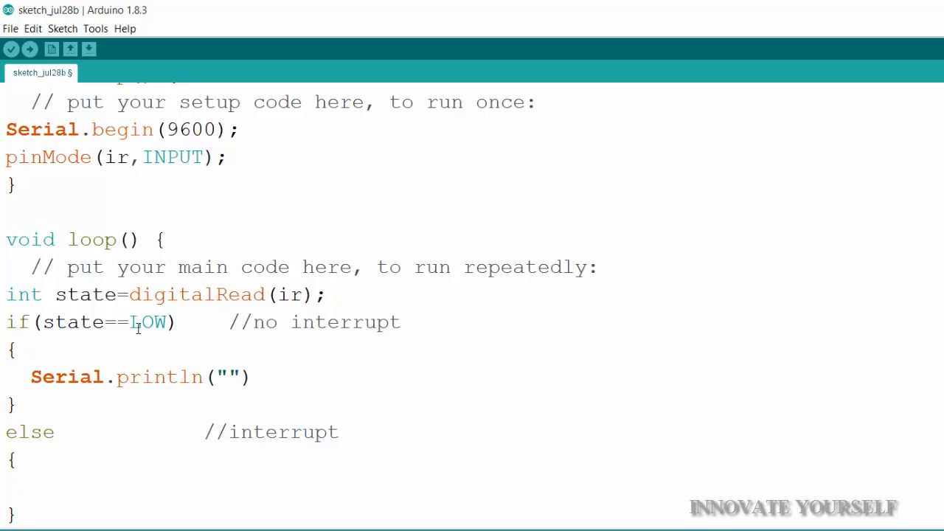
pyautogui.doubleClick(147, 323)
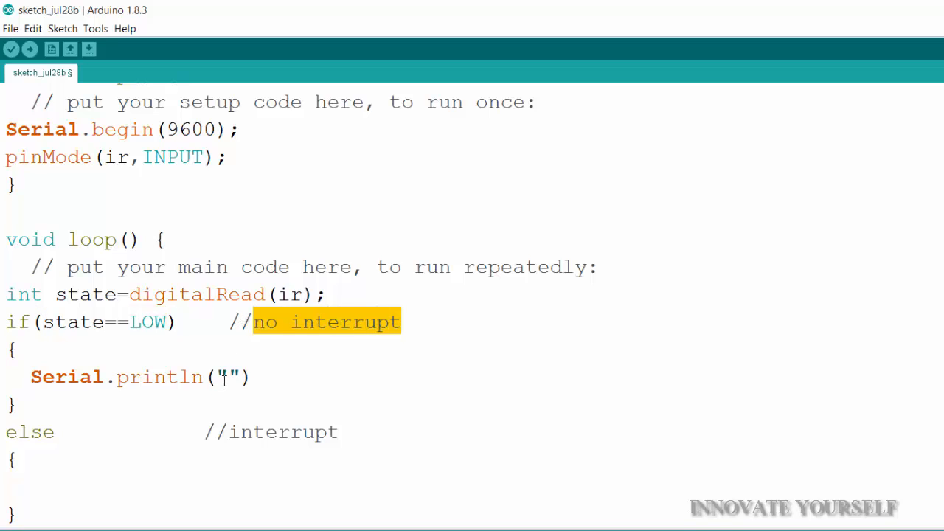
pyautogui.write('no interrupt')
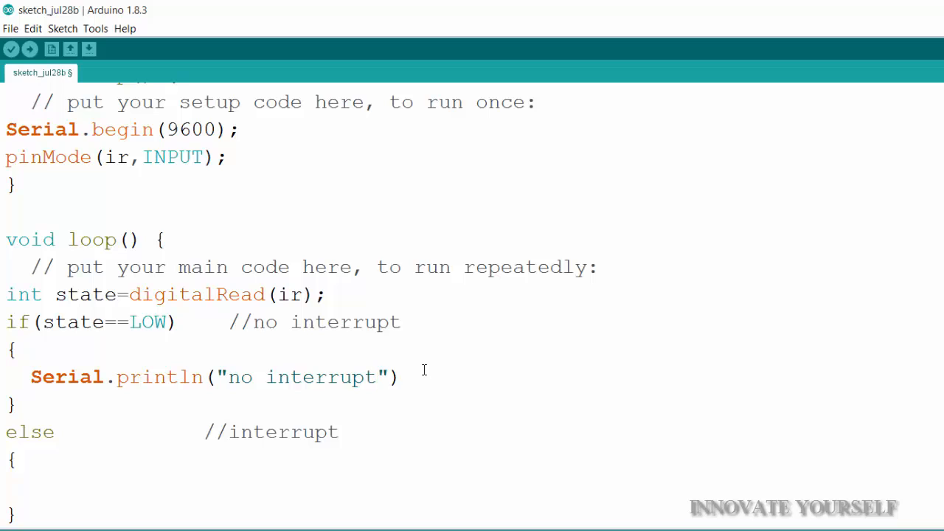
pyautogui.write(';')
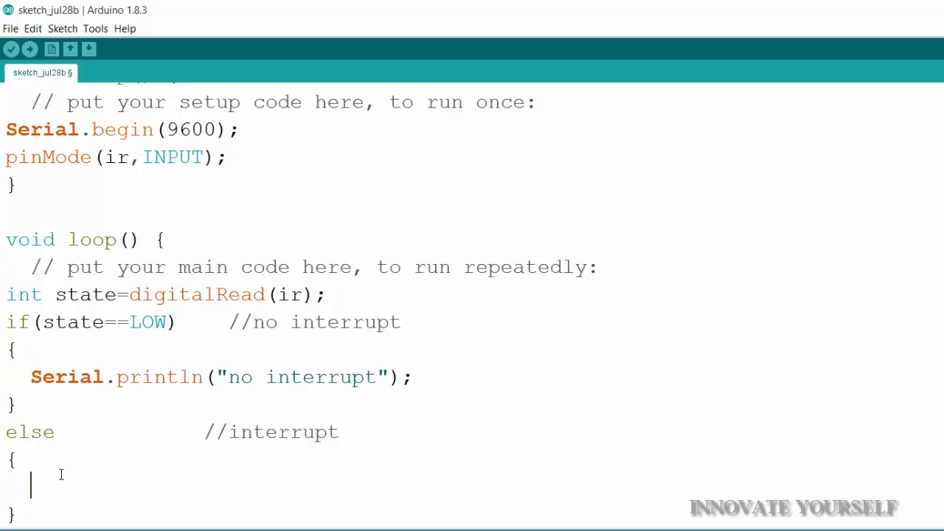
# Step: Write 'Serial.println("interrupt");' in the else block, correcting 'SErial' to 'Serial'
pyautogui.write('SEria')
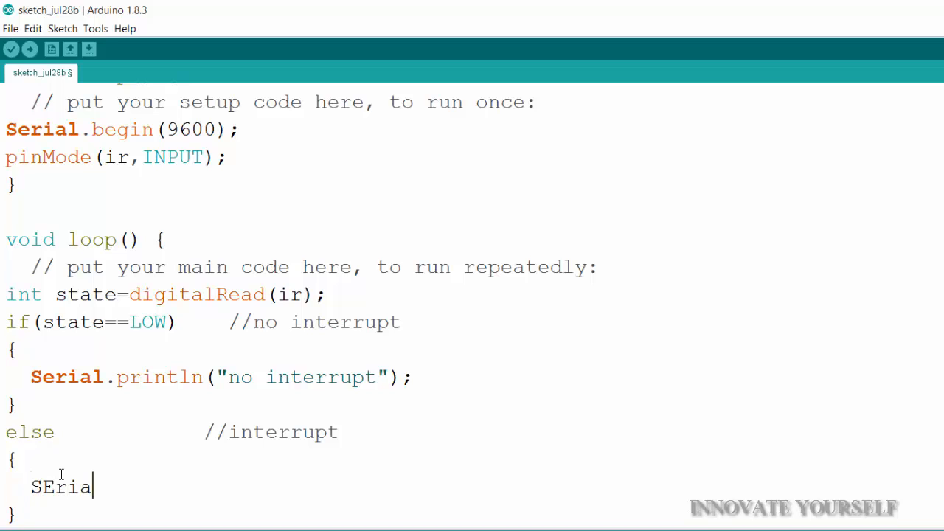
pyautogui.write('l.println("')
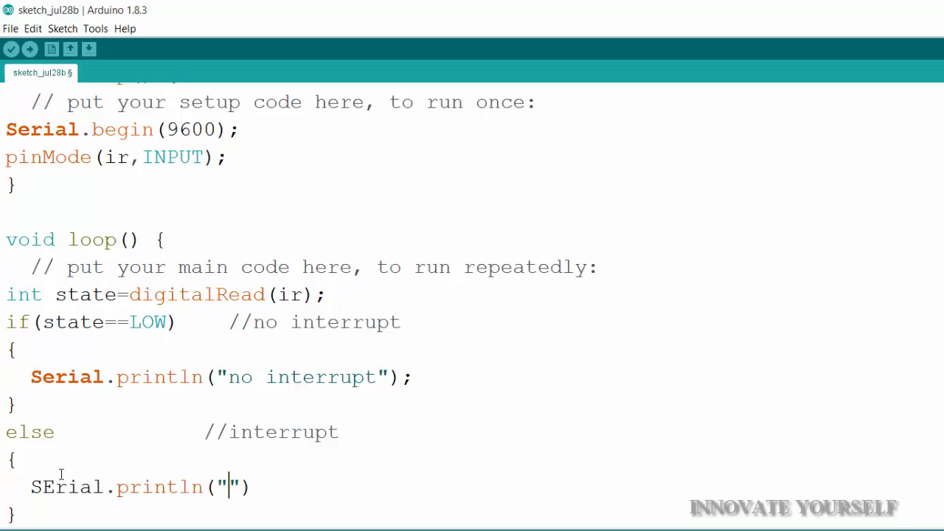
pyautogui.write('interr')
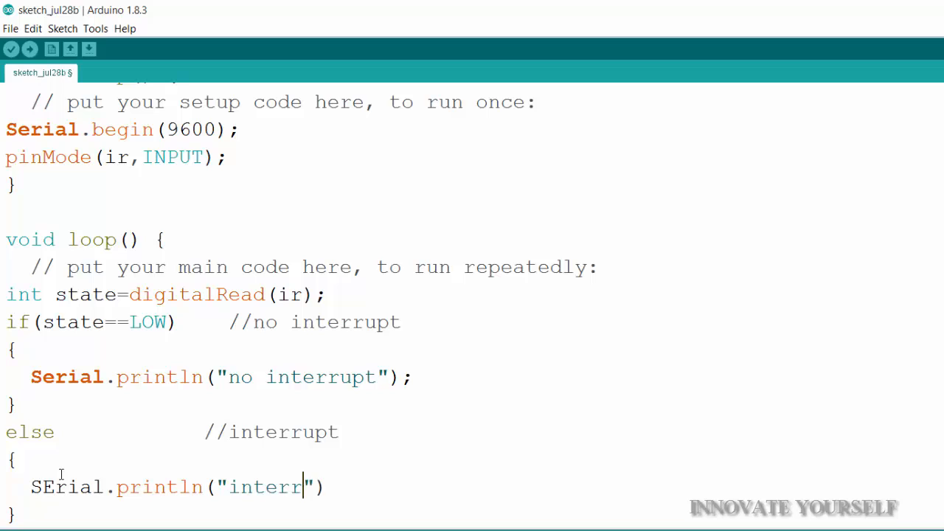
pyautogui.write('upt')
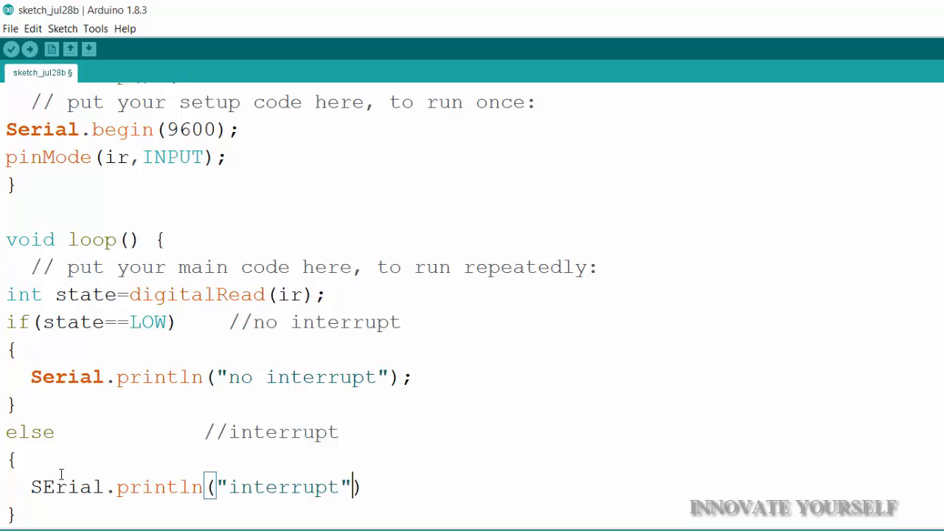
pyautogui.write(';')
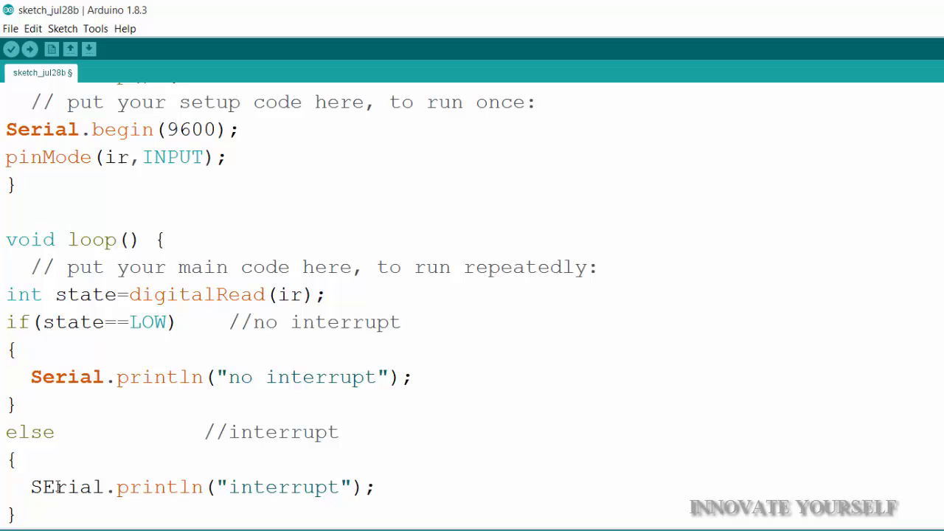
pyautogui.write('Serial')
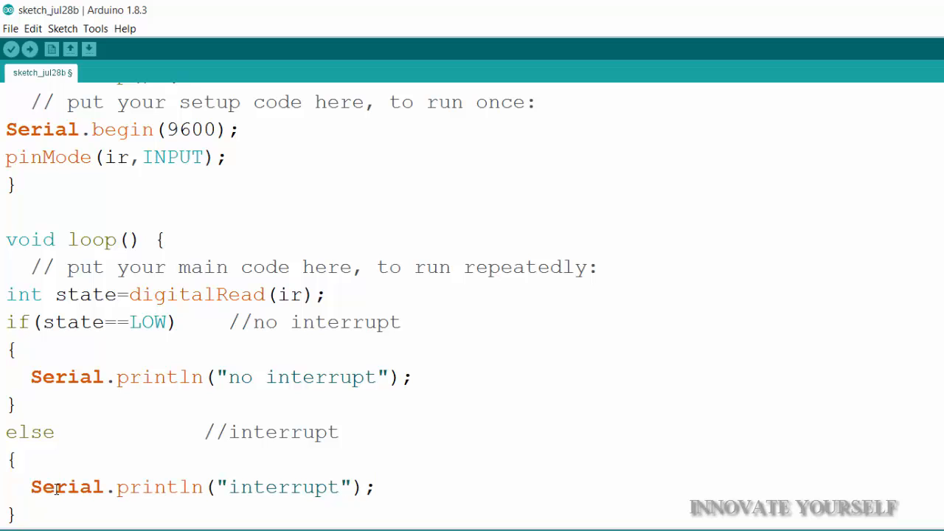
pyautogui.scroll(-3)
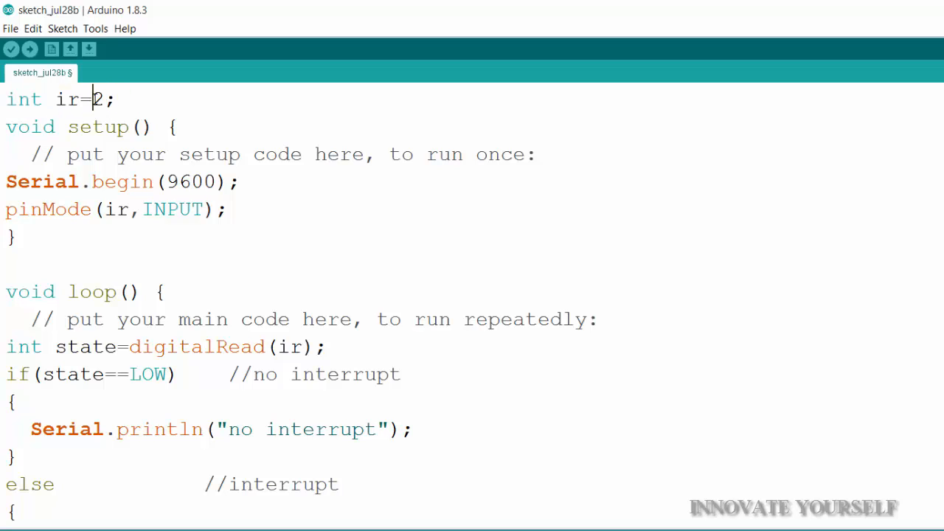
# Step: Review the code by highlighting the 'no interrupt' print and else lines, then clear the selection
pyautogui.moveTo(6, 181); pyautogui.dragTo(117, 181)
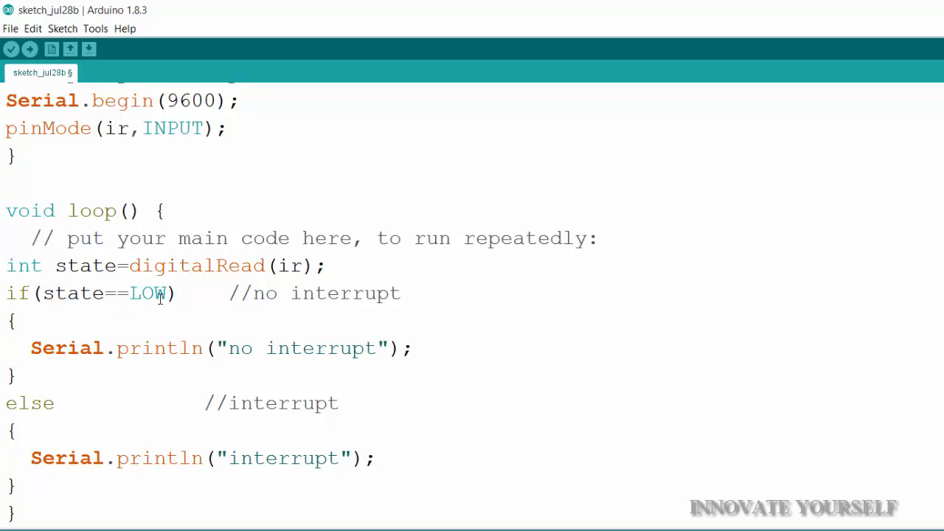
pyautogui.moveTo(31, 348); pyautogui.dragTo(140, 403)
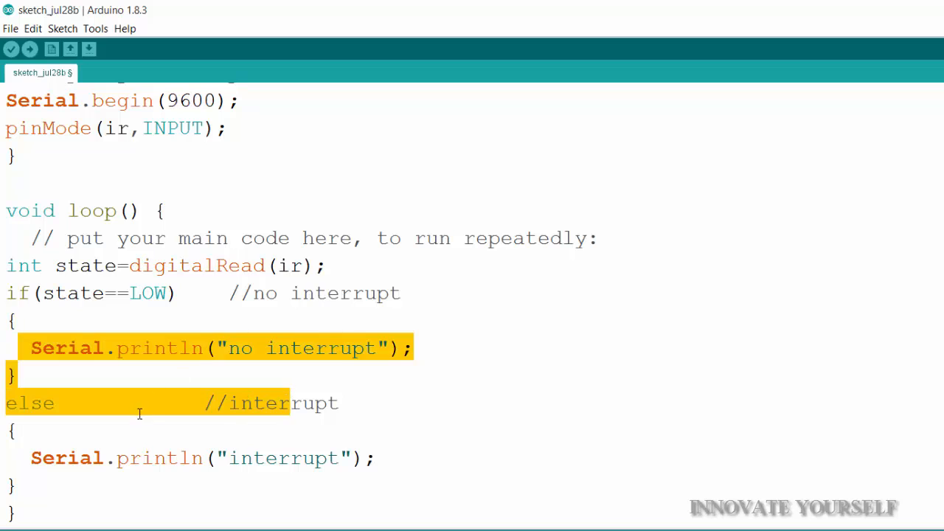
pyautogui.click(240, 458)
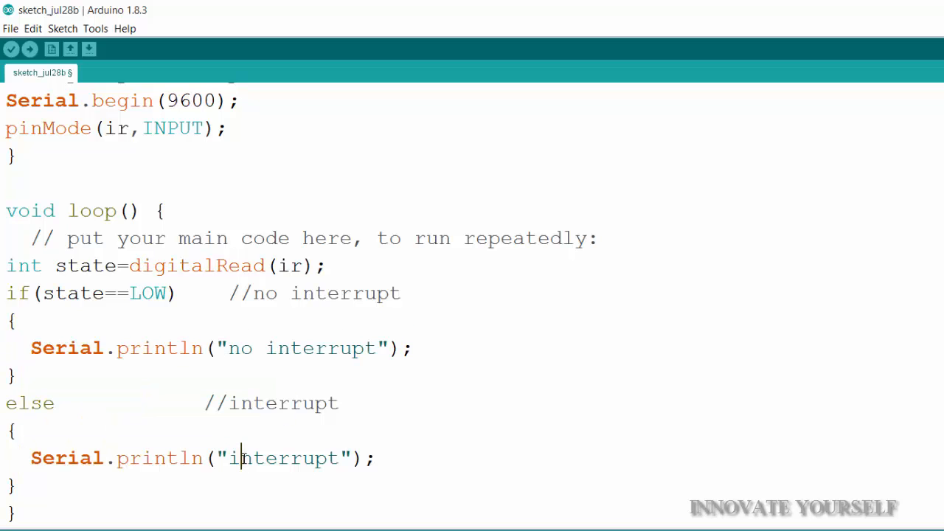
pyautogui.moveTo(11, 50)
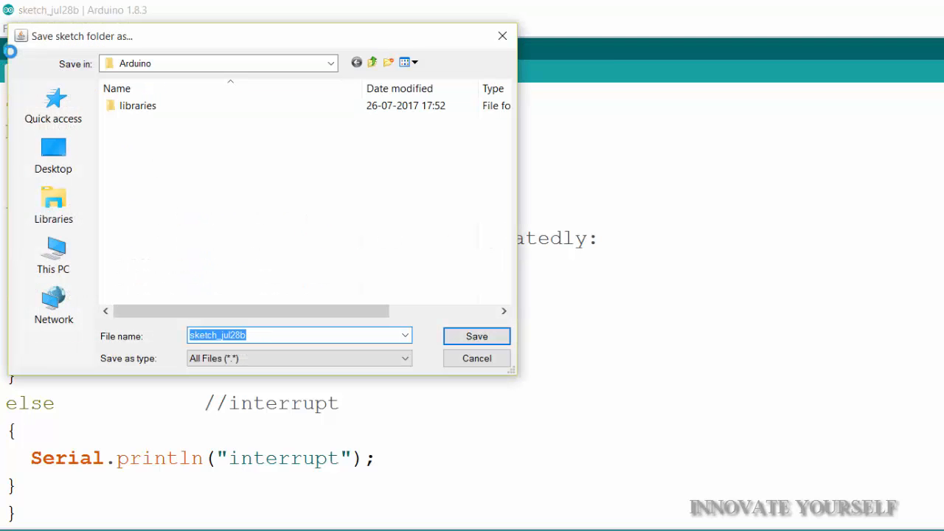
# Step: Save the sketch on the Desktop with the file name 'ir'
pyautogui.click(53, 154)
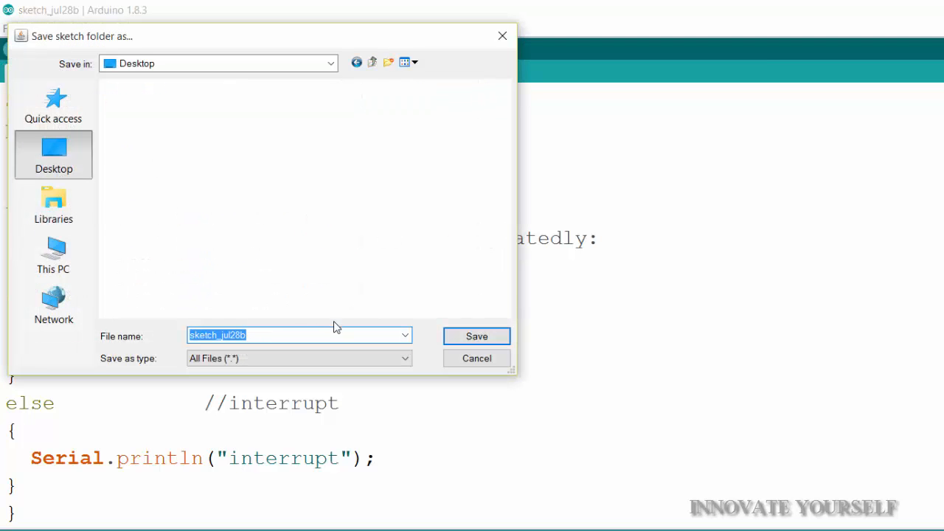
pyautogui.write('ir')
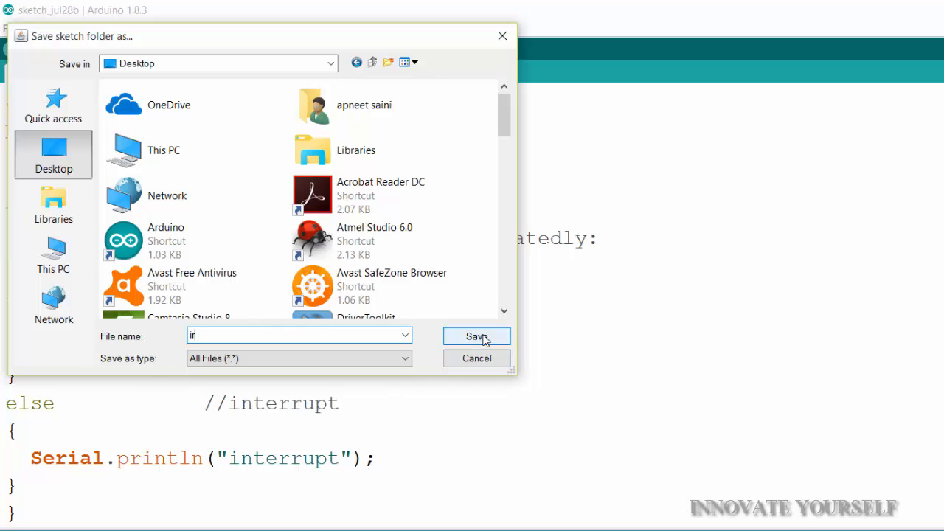
pyautogui.click(476, 337)
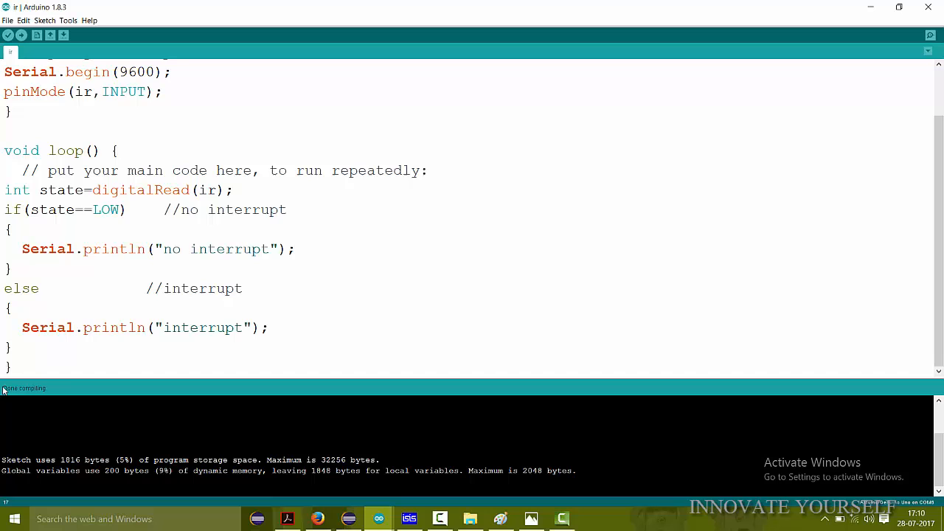
pyautogui.moveTo(101, 389)
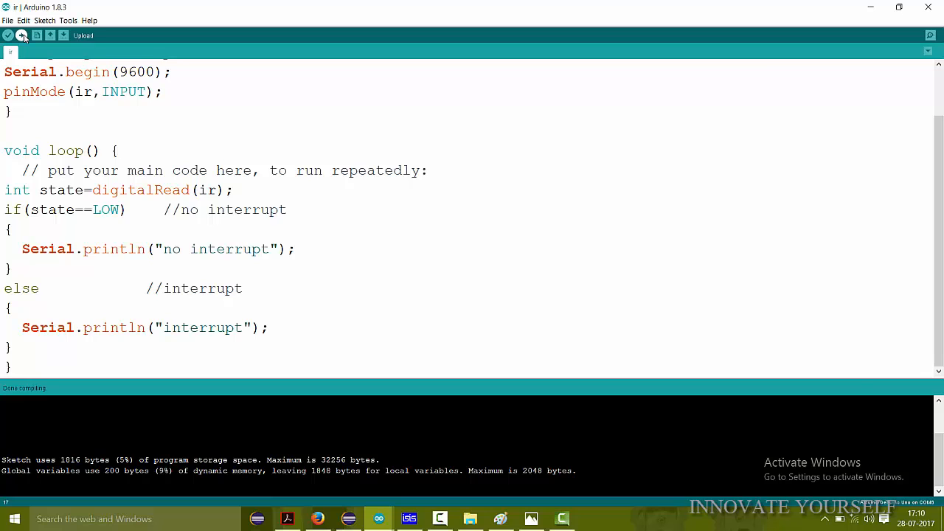
# Step: Upload the compiled 'ir' sketch to the board
pyautogui.click(21, 36)
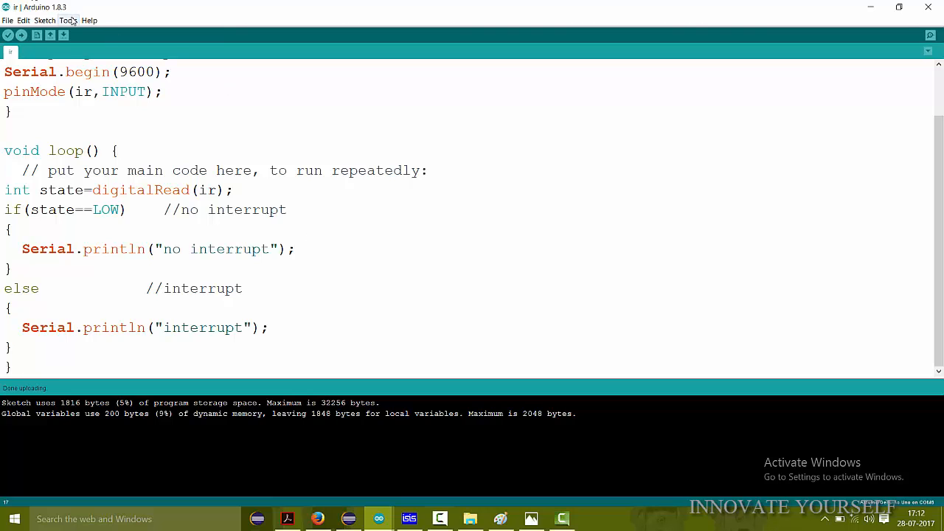
pyautogui.click(68, 20)
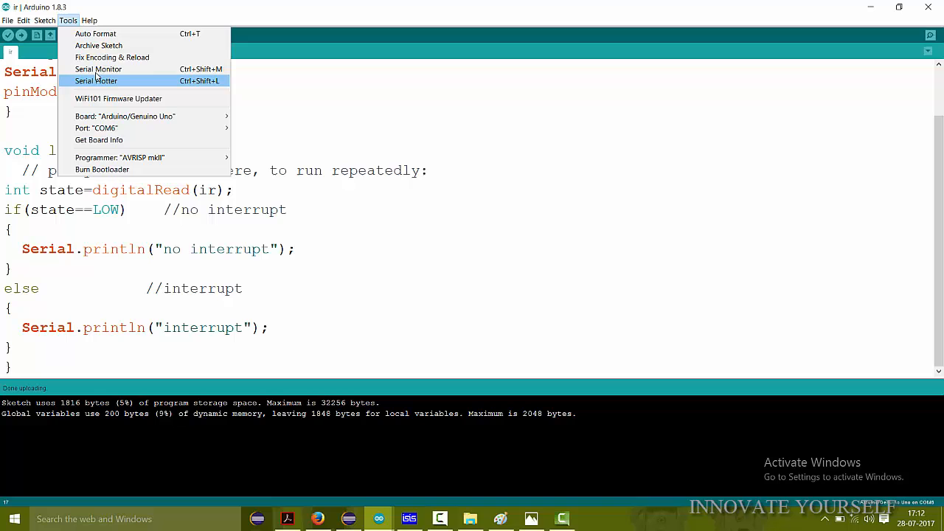
pyautogui.click(98, 69)
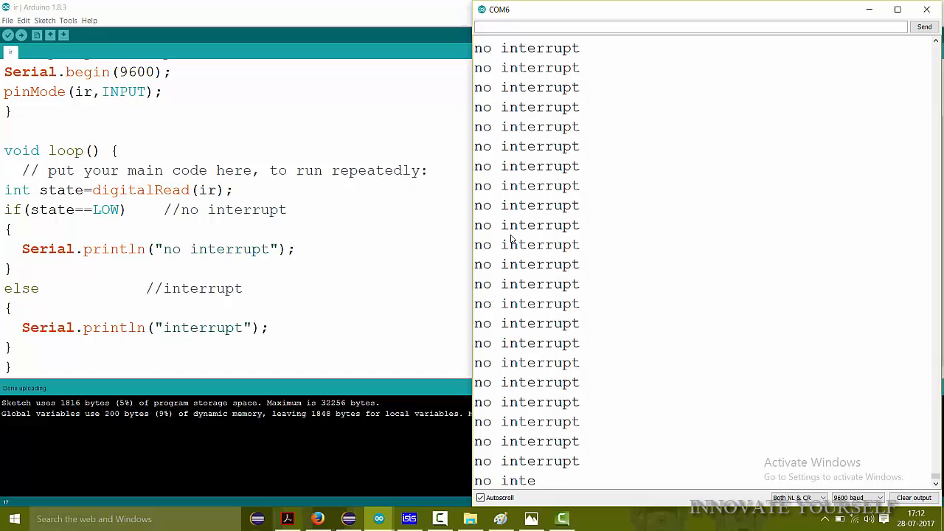
pyautogui.click(927, 10)
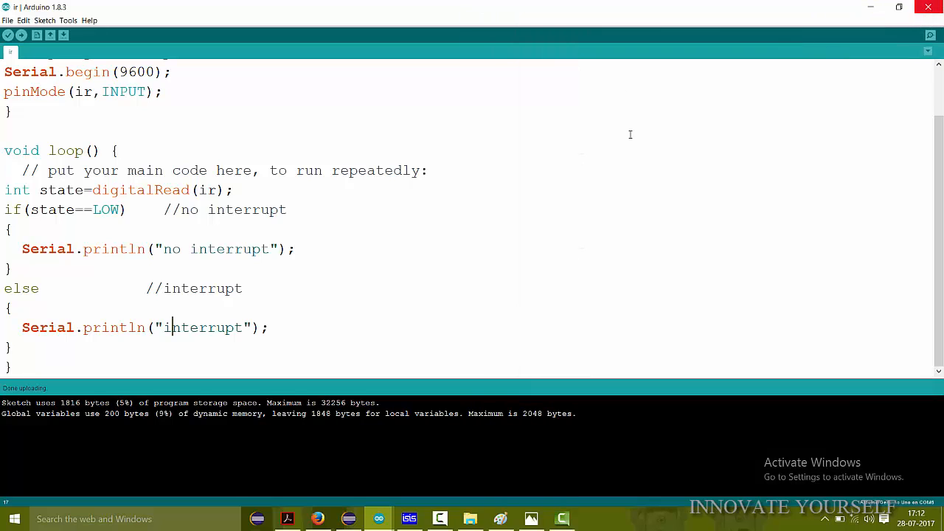